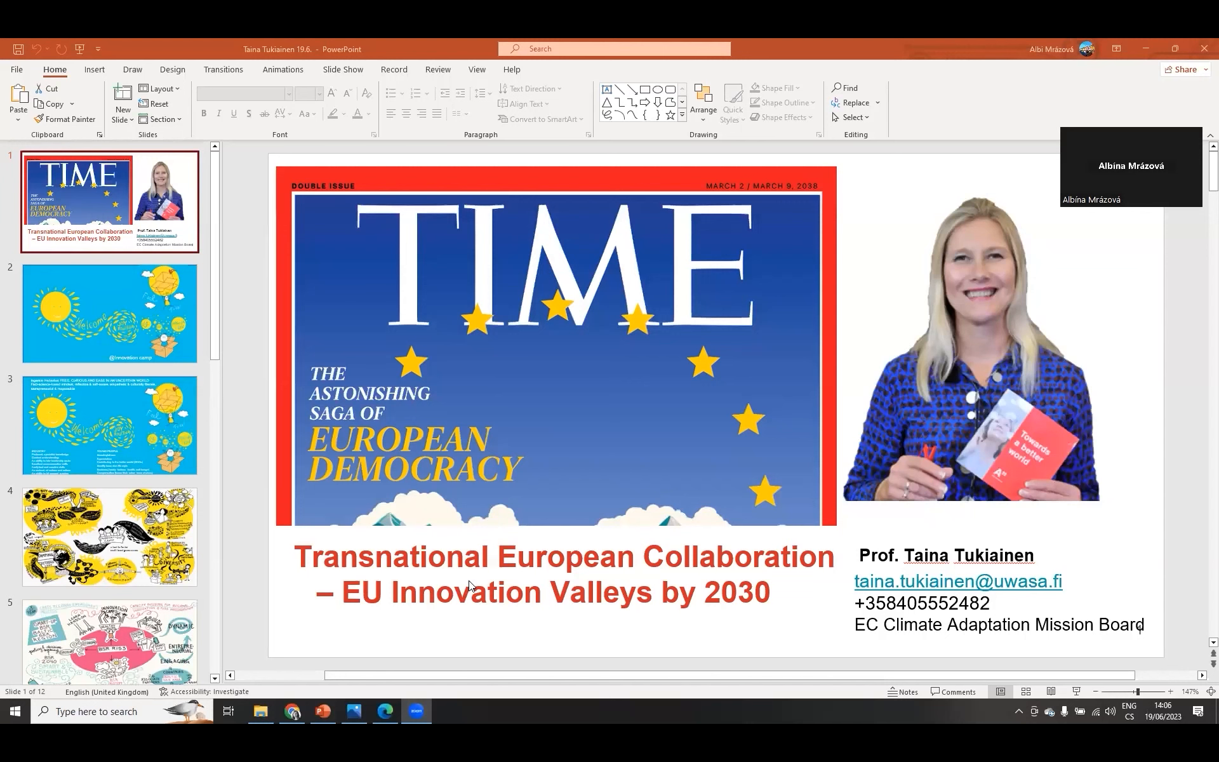
pyautogui.moveTo(524, 248)
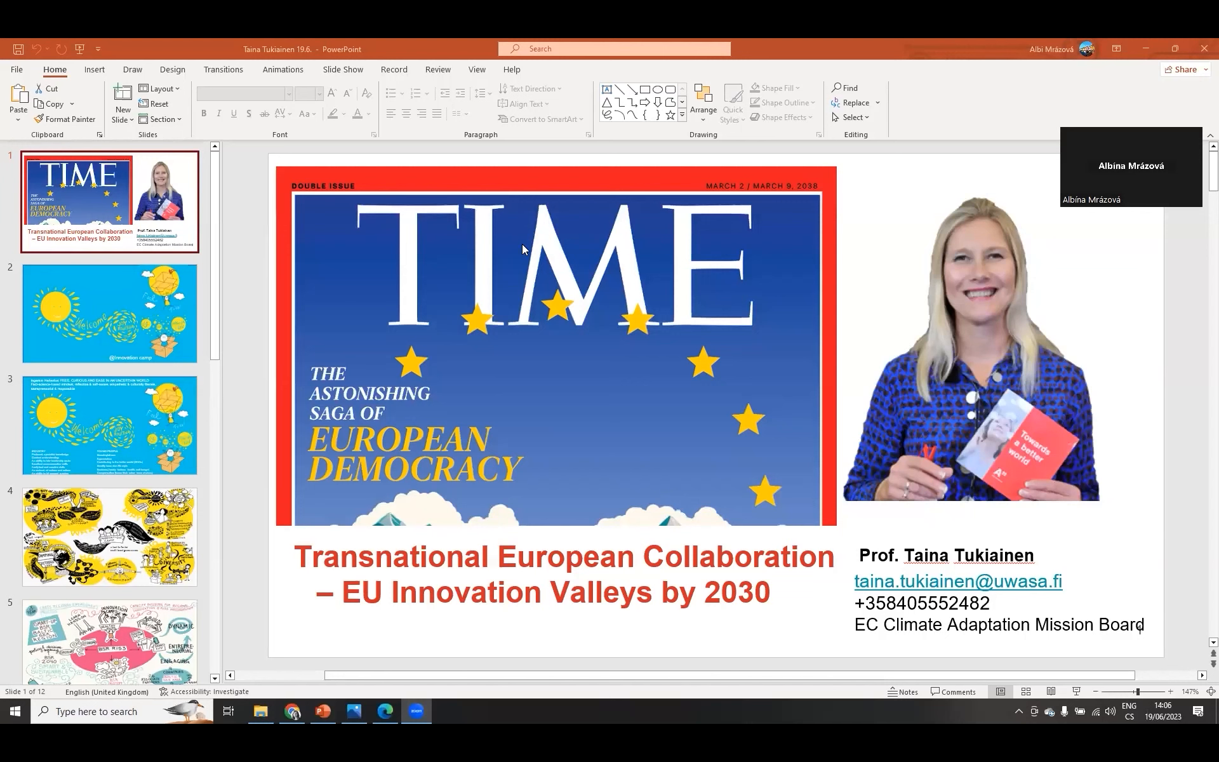
pyautogui.moveTo(775, 303)
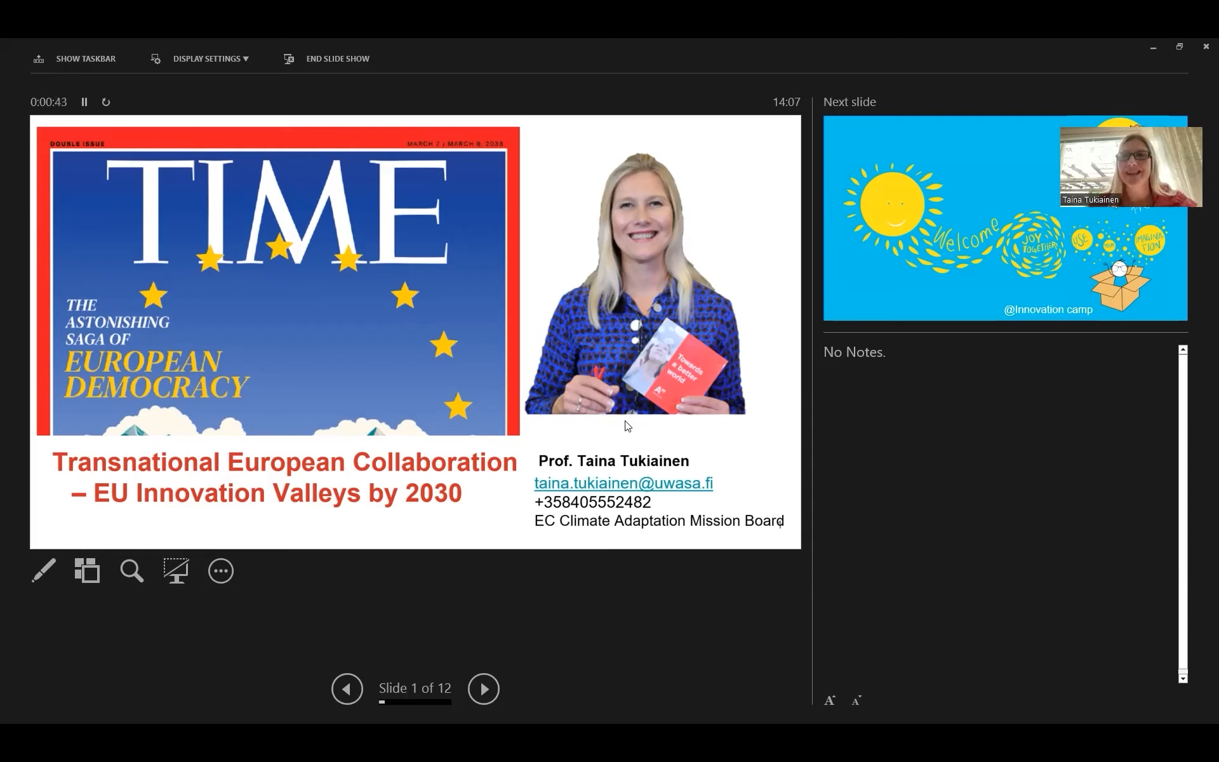
pyautogui.moveTo(196, 348)
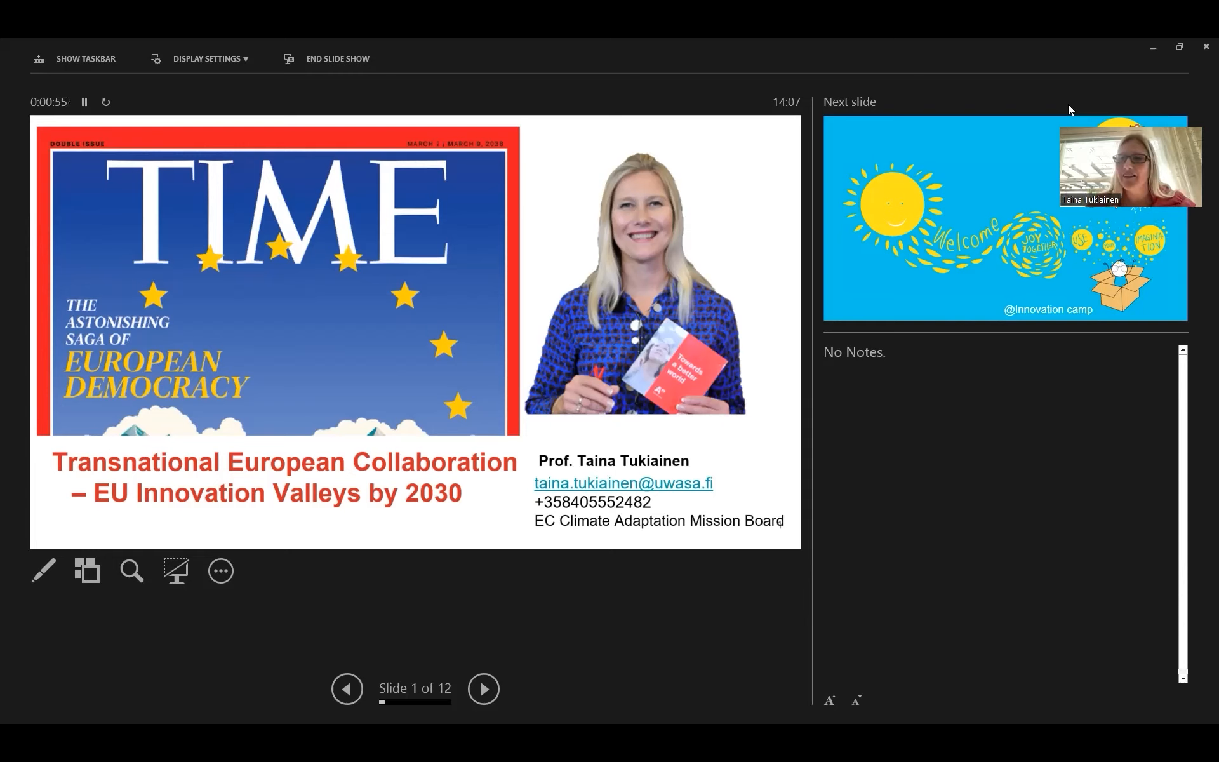
pyautogui.moveTo(716, 122)
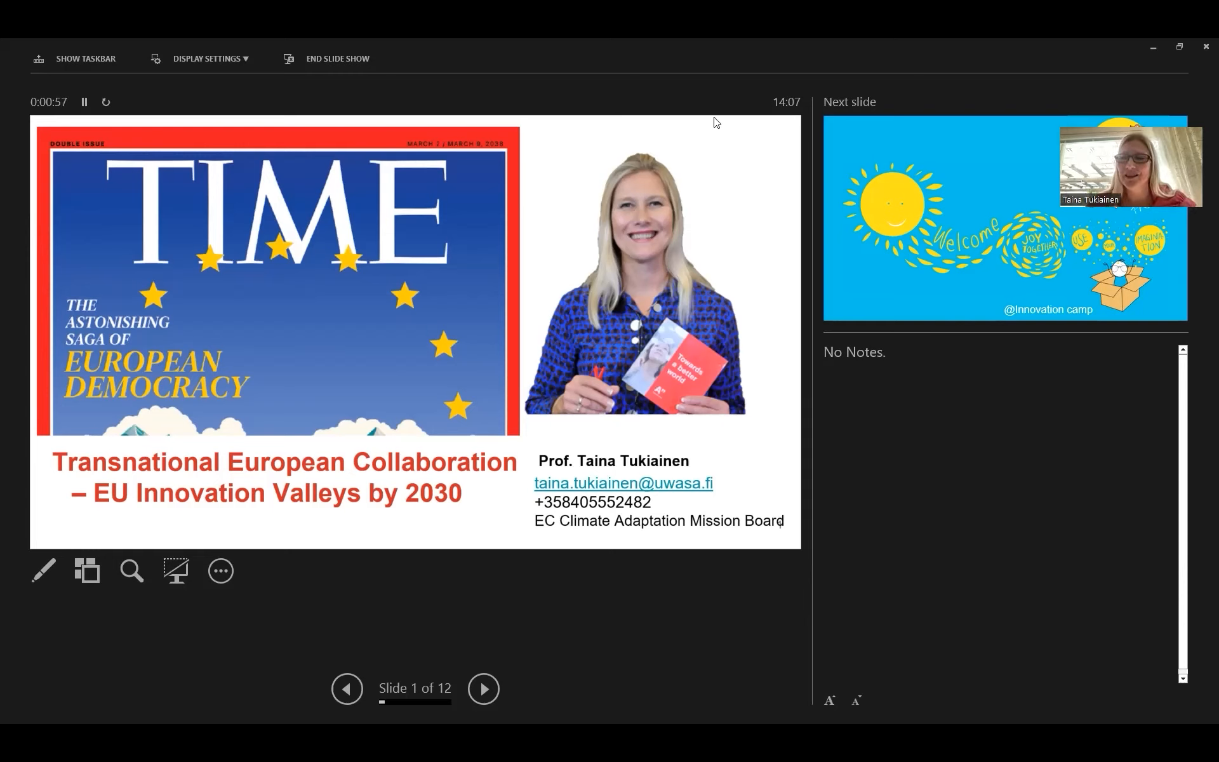
pyautogui.moveTo(792, 126)
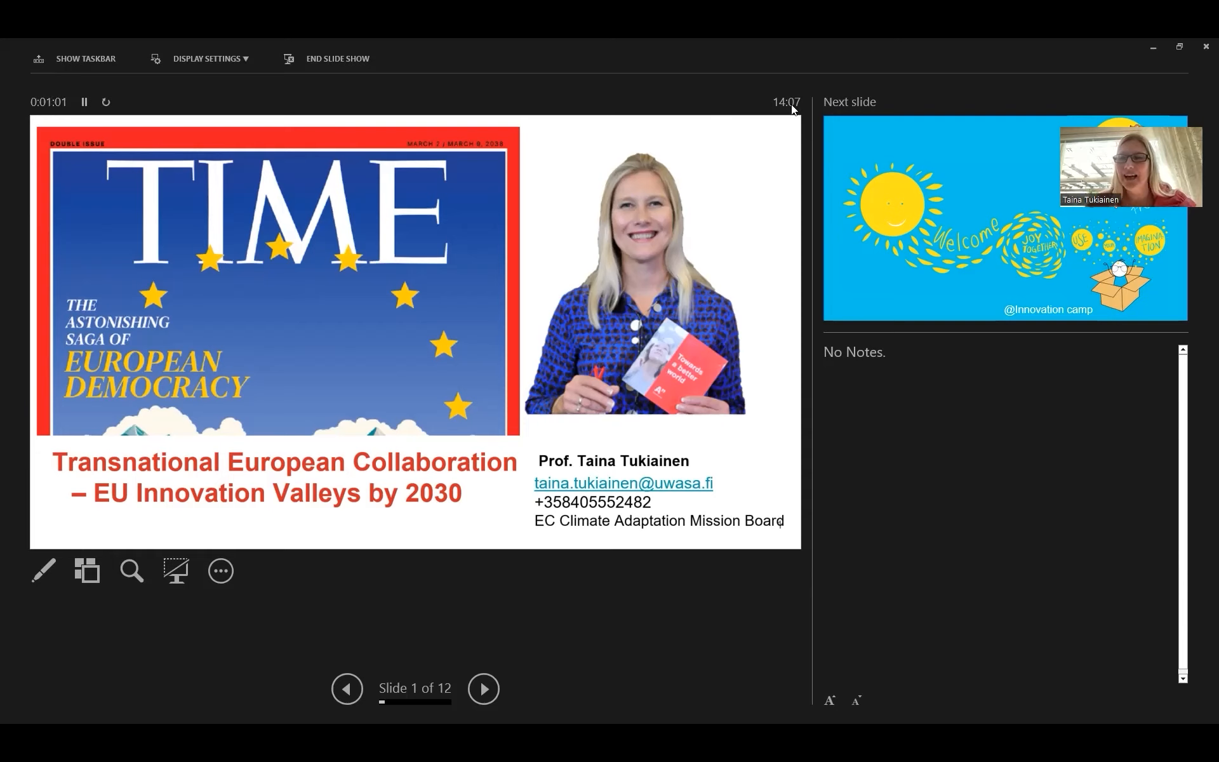
pyautogui.moveTo(683, 155)
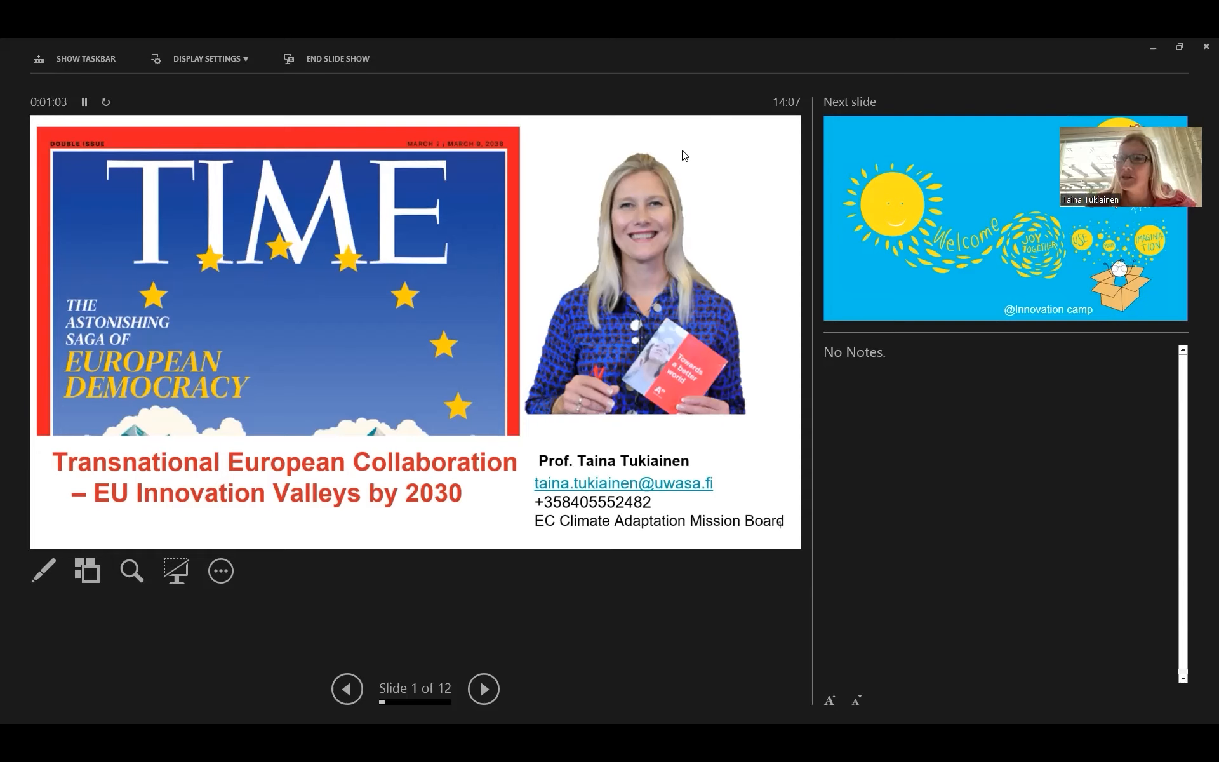
pyautogui.moveTo(599, 105)
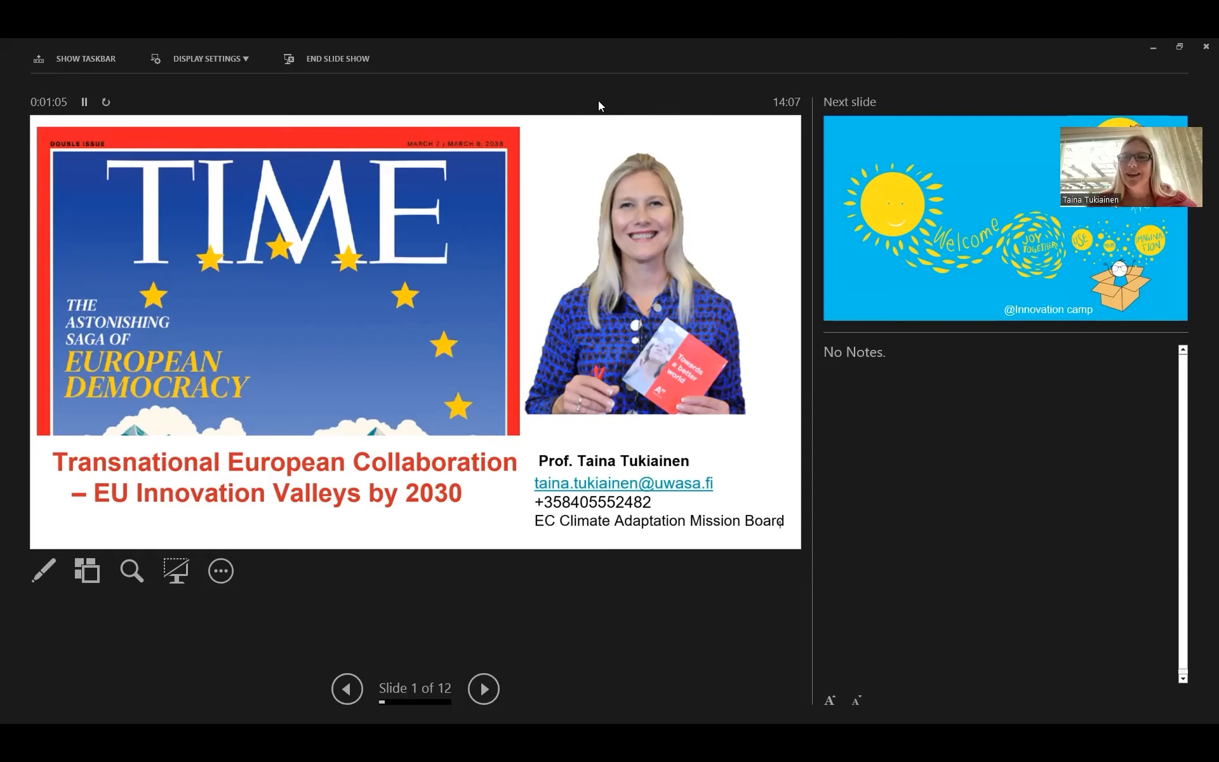
pyautogui.moveTo(564, 94)
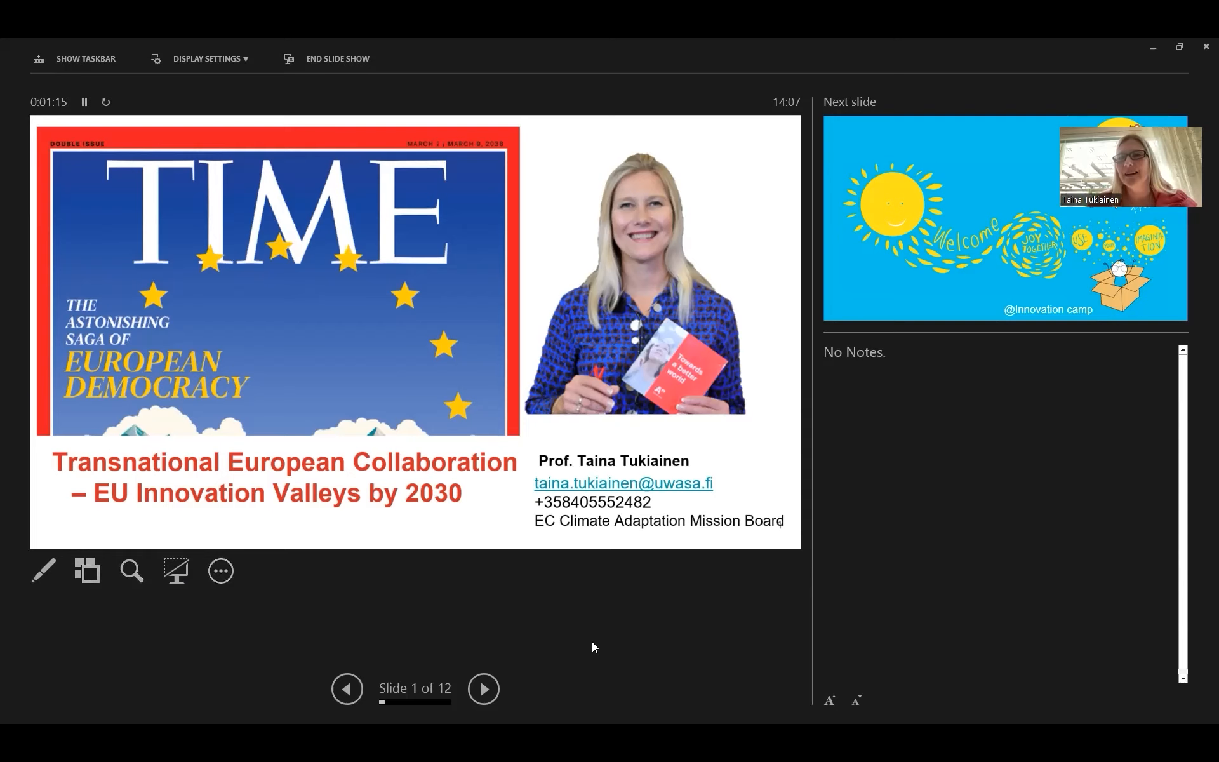
pyautogui.moveTo(43, 572)
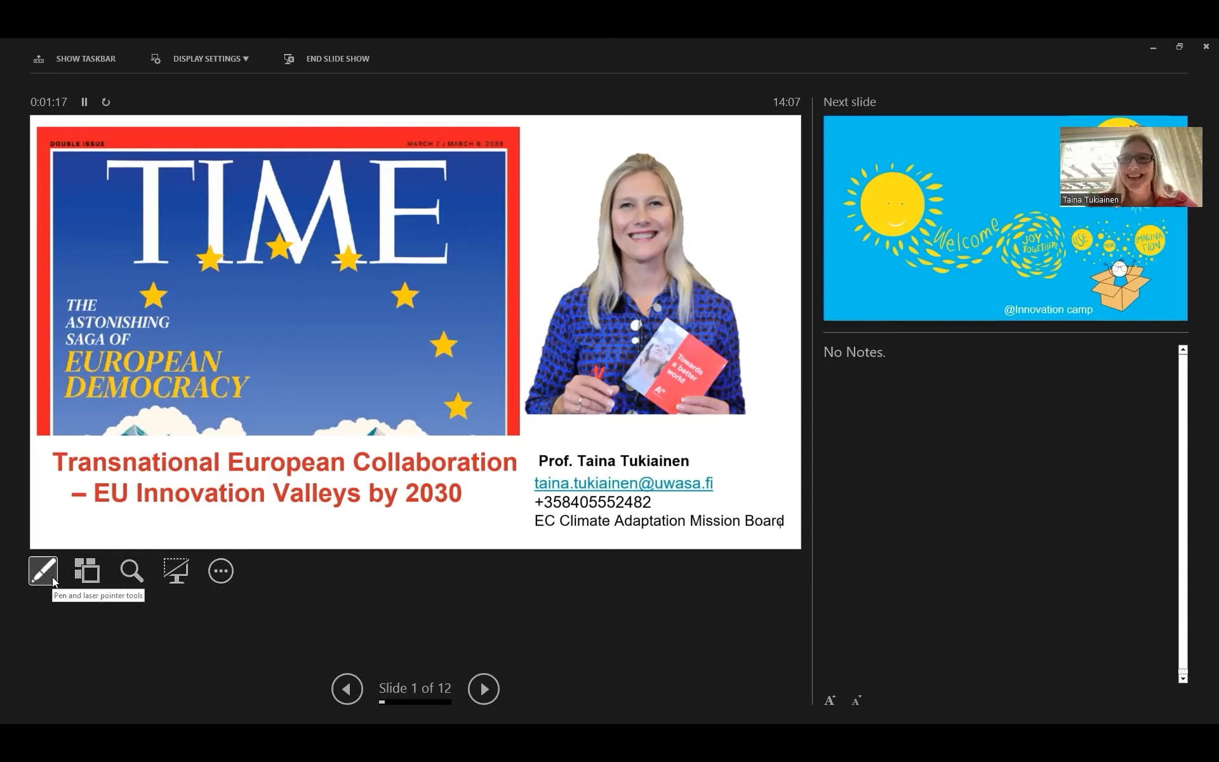
pyautogui.moveTo(89, 579)
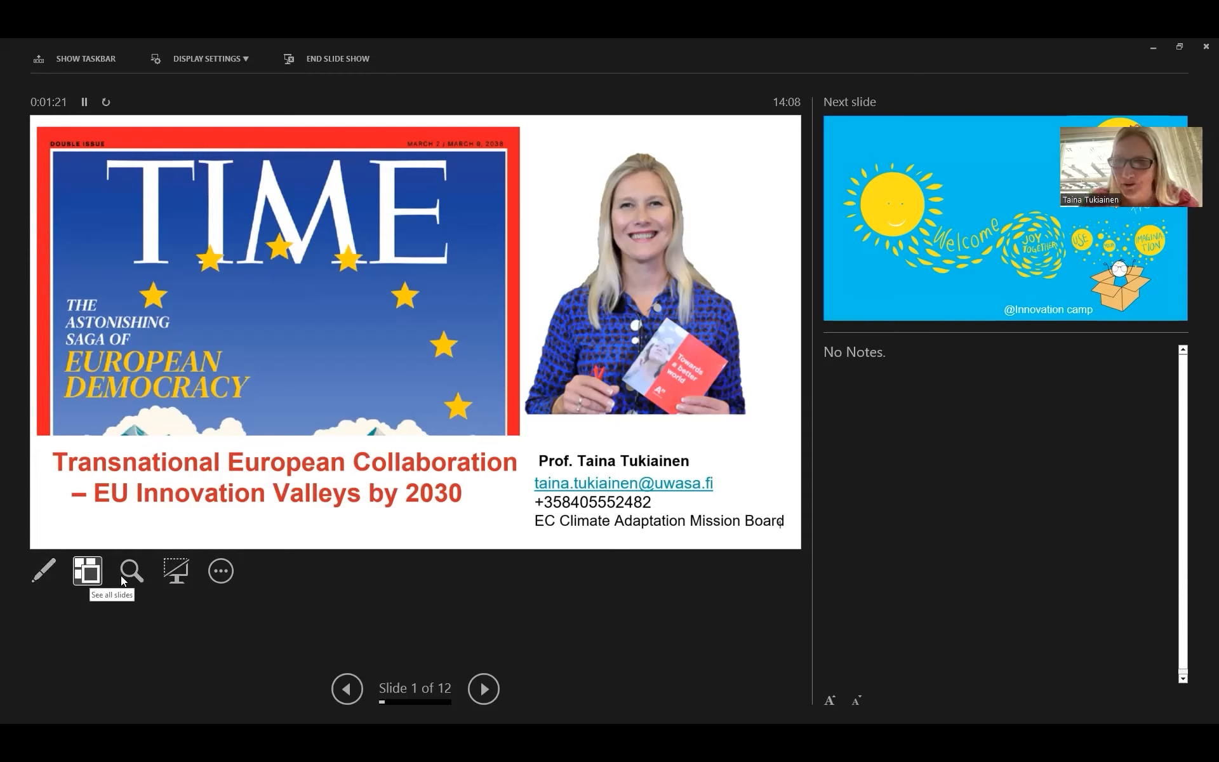
pyautogui.moveTo(131, 578)
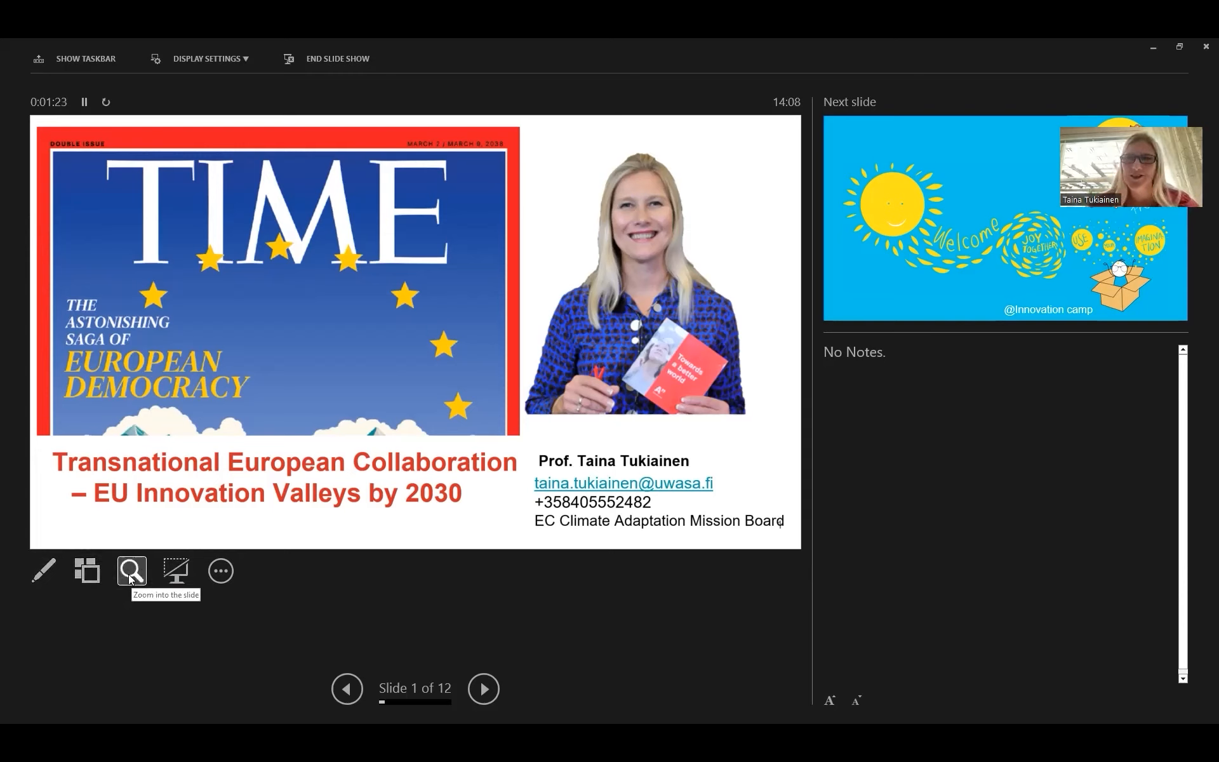
pyautogui.moveTo(177, 572)
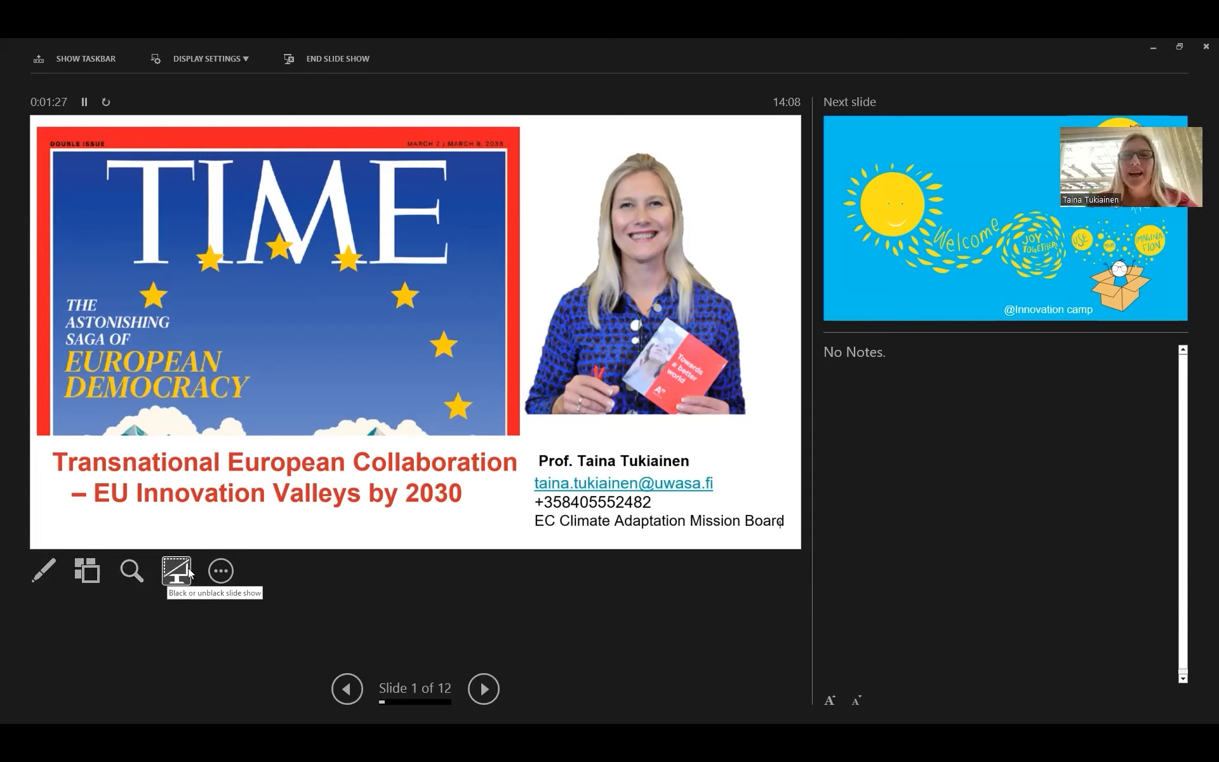
pyautogui.moveTo(219, 571)
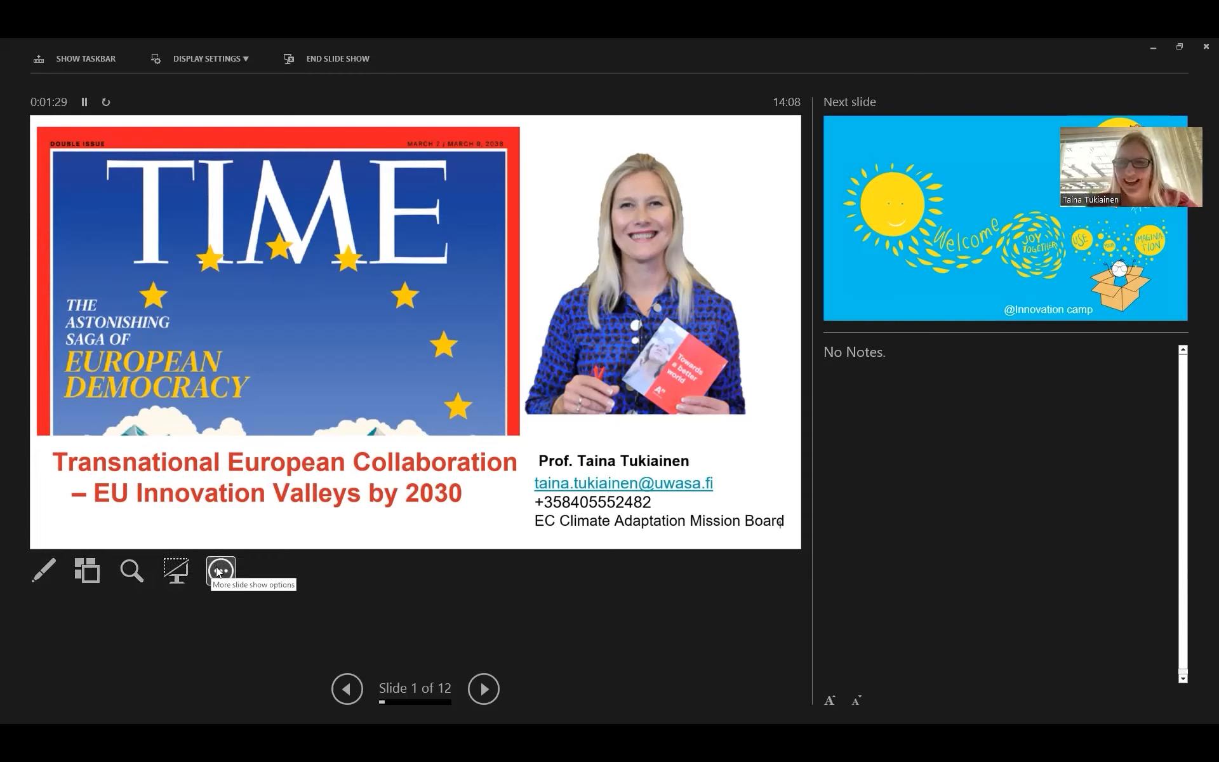
pyautogui.moveTo(483, 746)
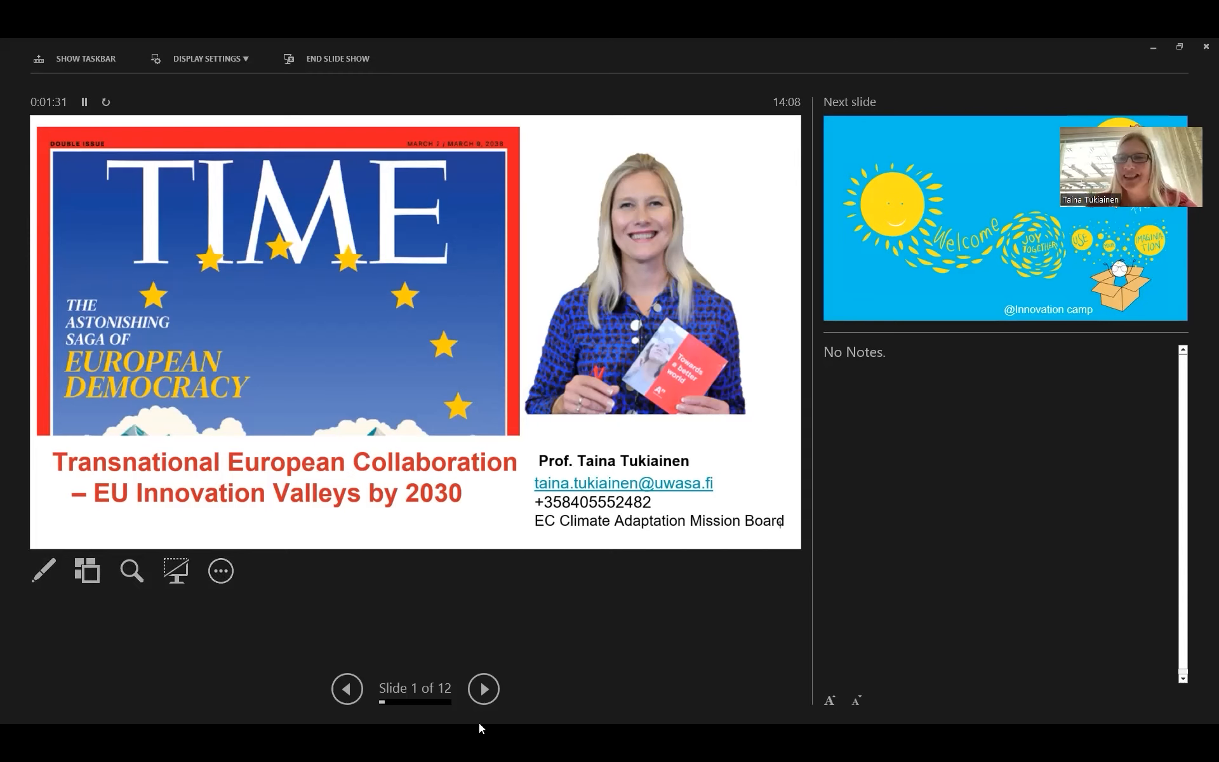
pyautogui.moveTo(556, 240)
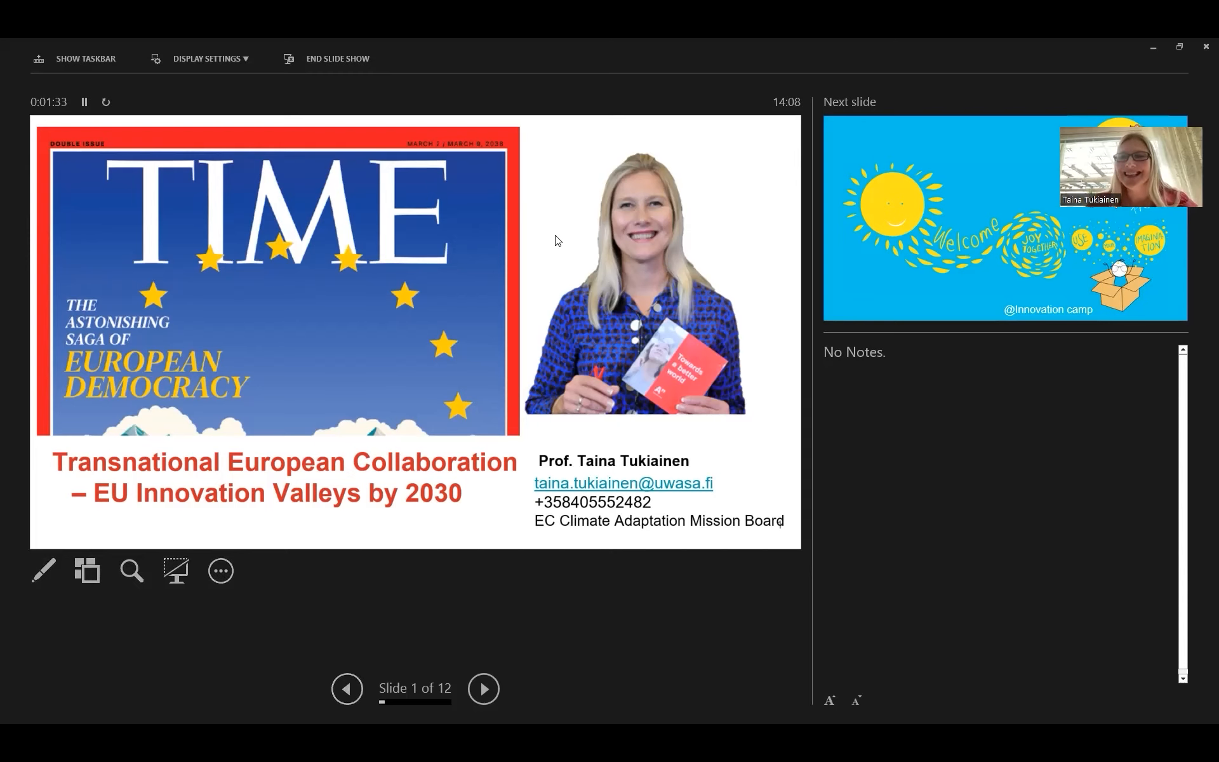
# Flip the slide show forward to Welcome and back to the TIME cover slide twice
pyautogui.click(484, 706)
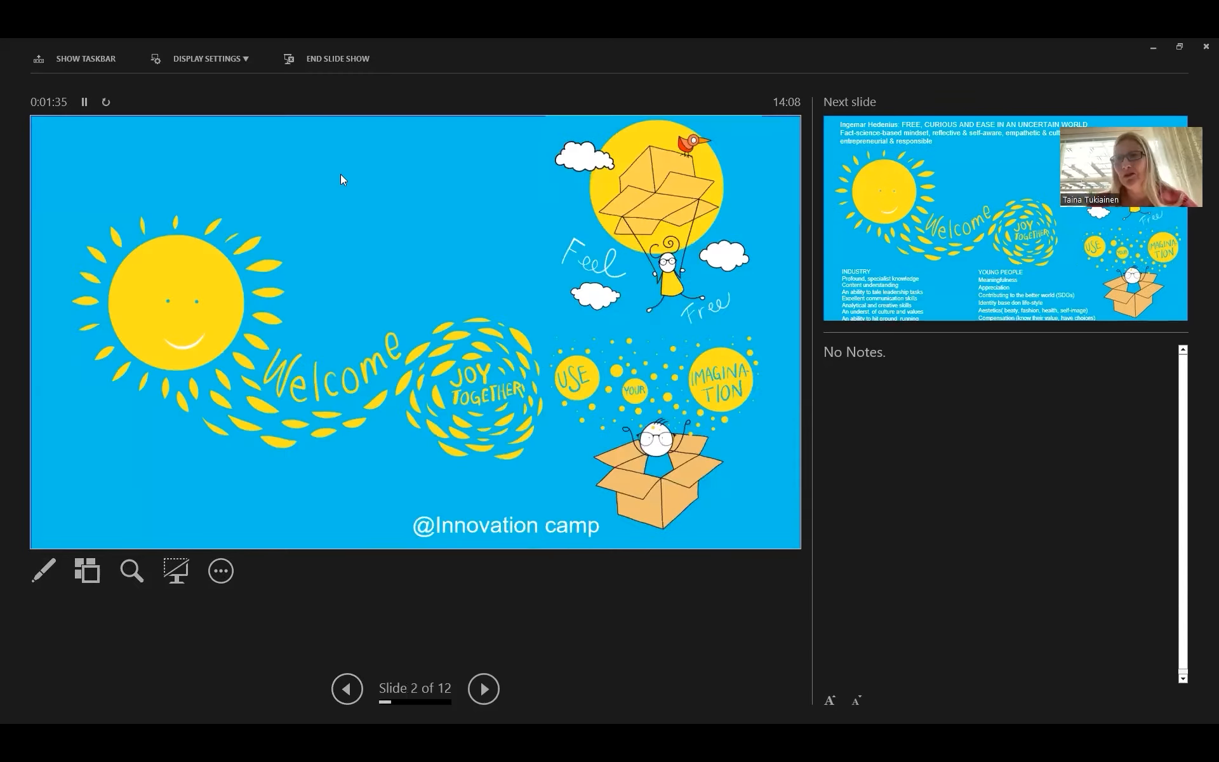
pyautogui.click(347, 688)
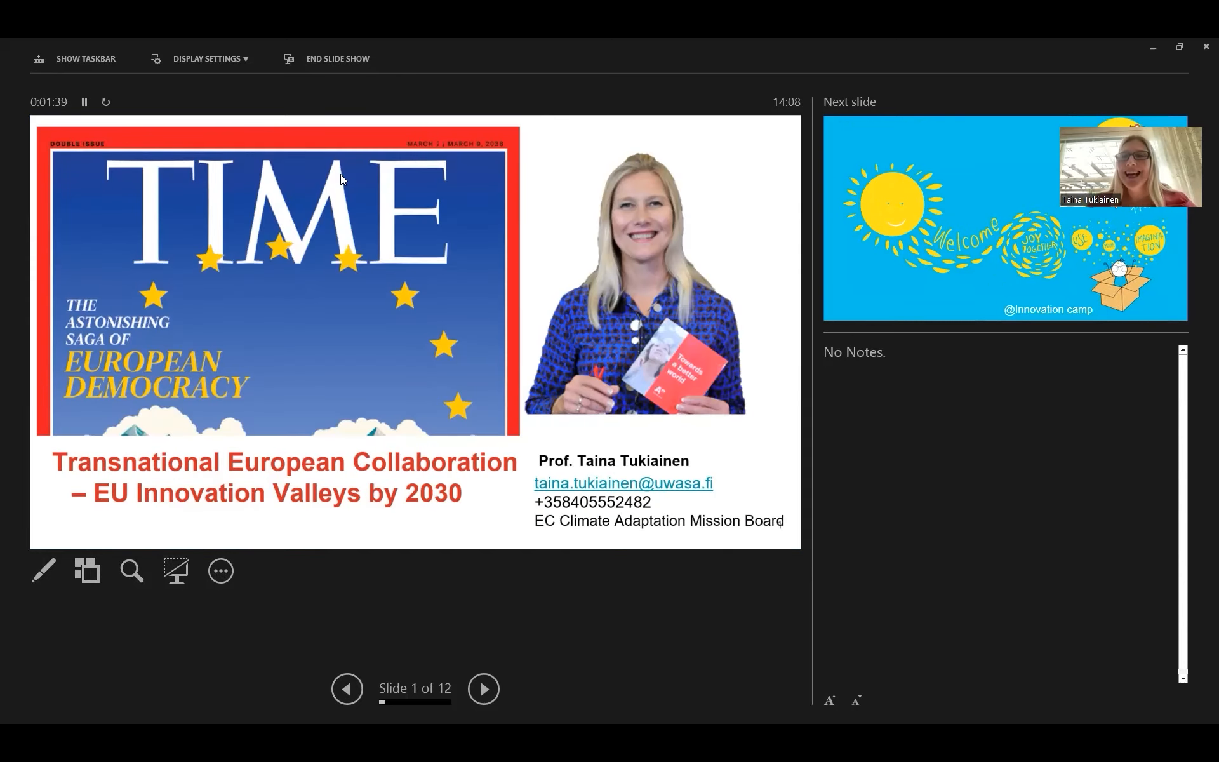
pyautogui.moveTo(353, 97)
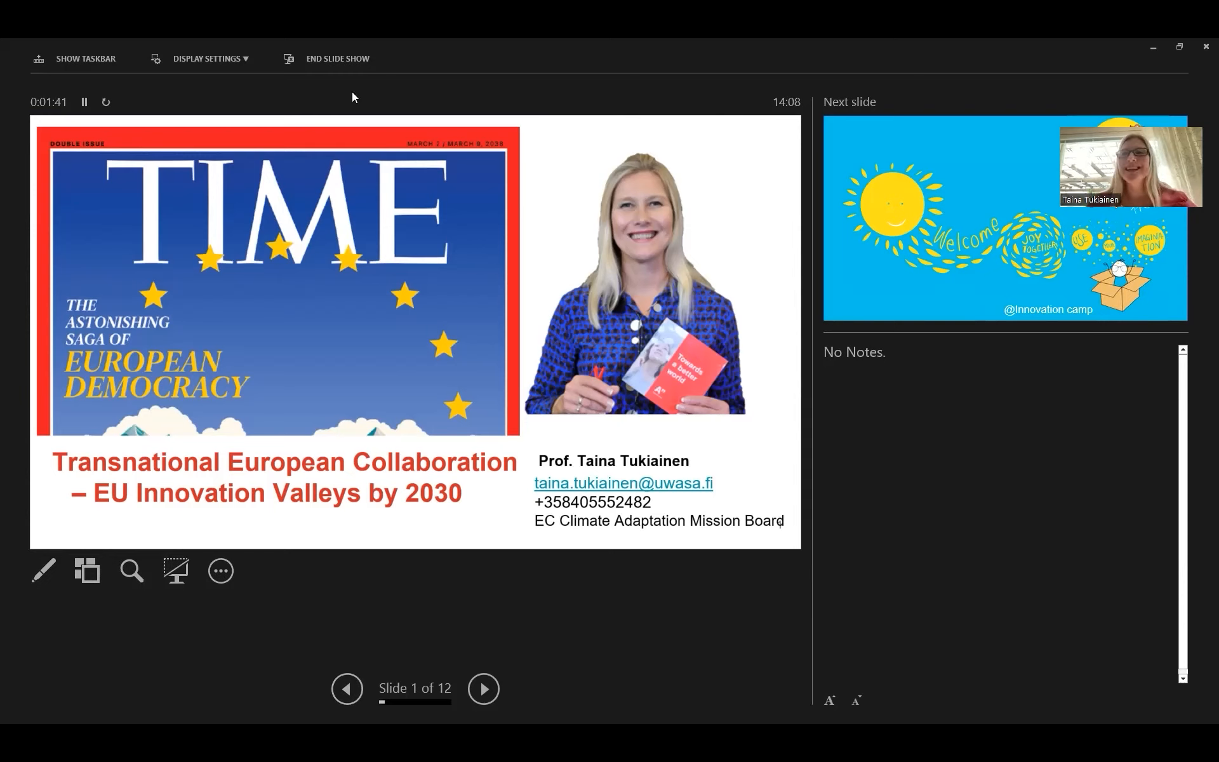
pyautogui.moveTo(965, 81)
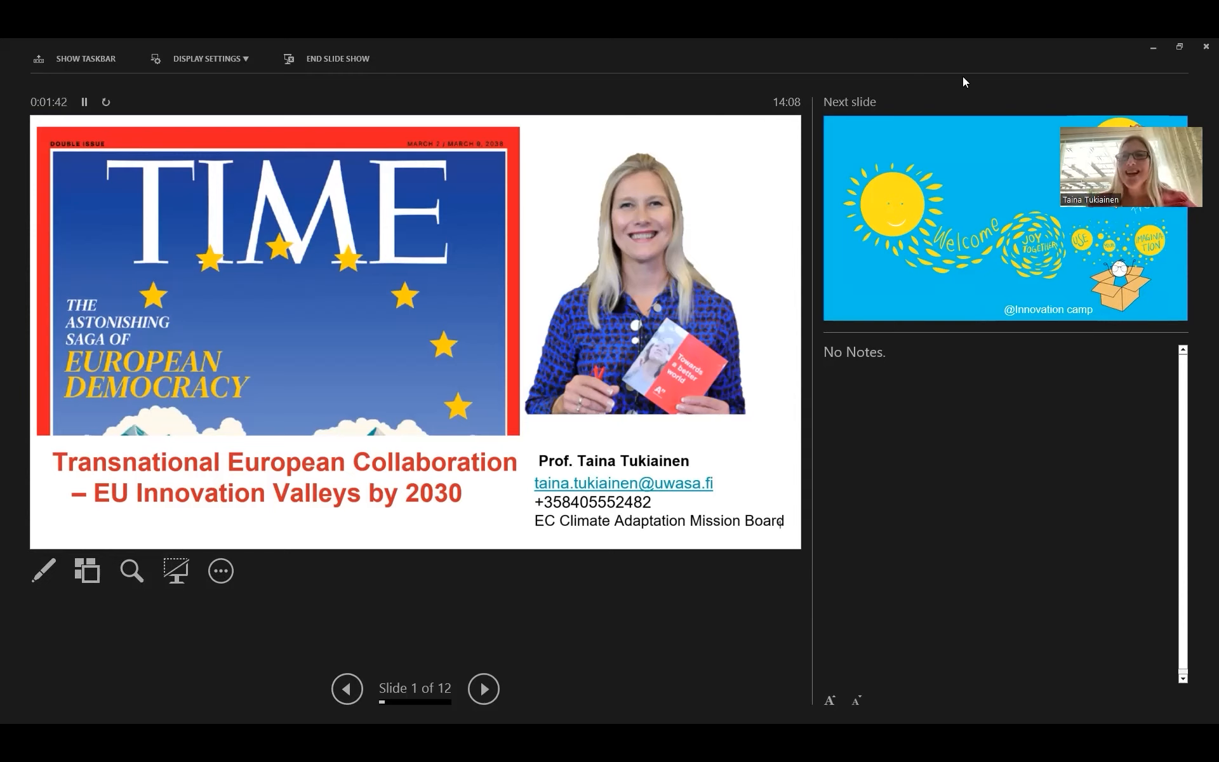
pyautogui.moveTo(586, 327)
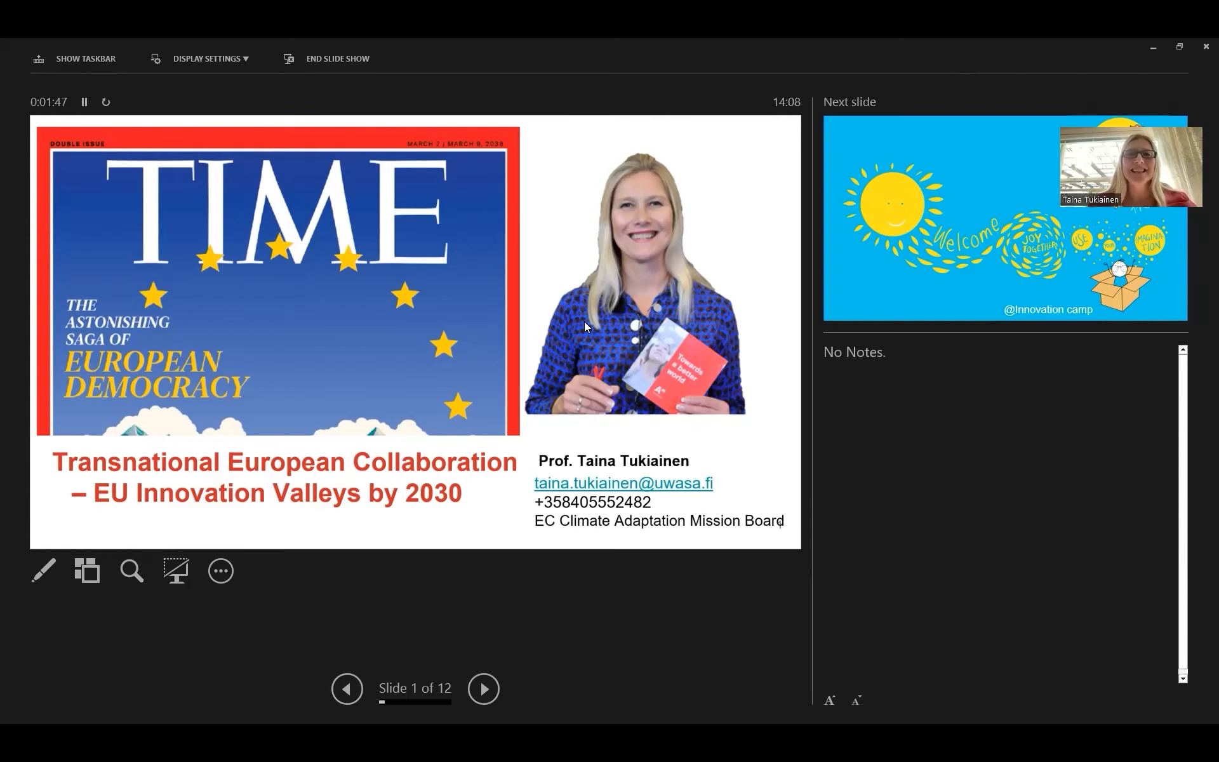
pyautogui.click(484, 688)
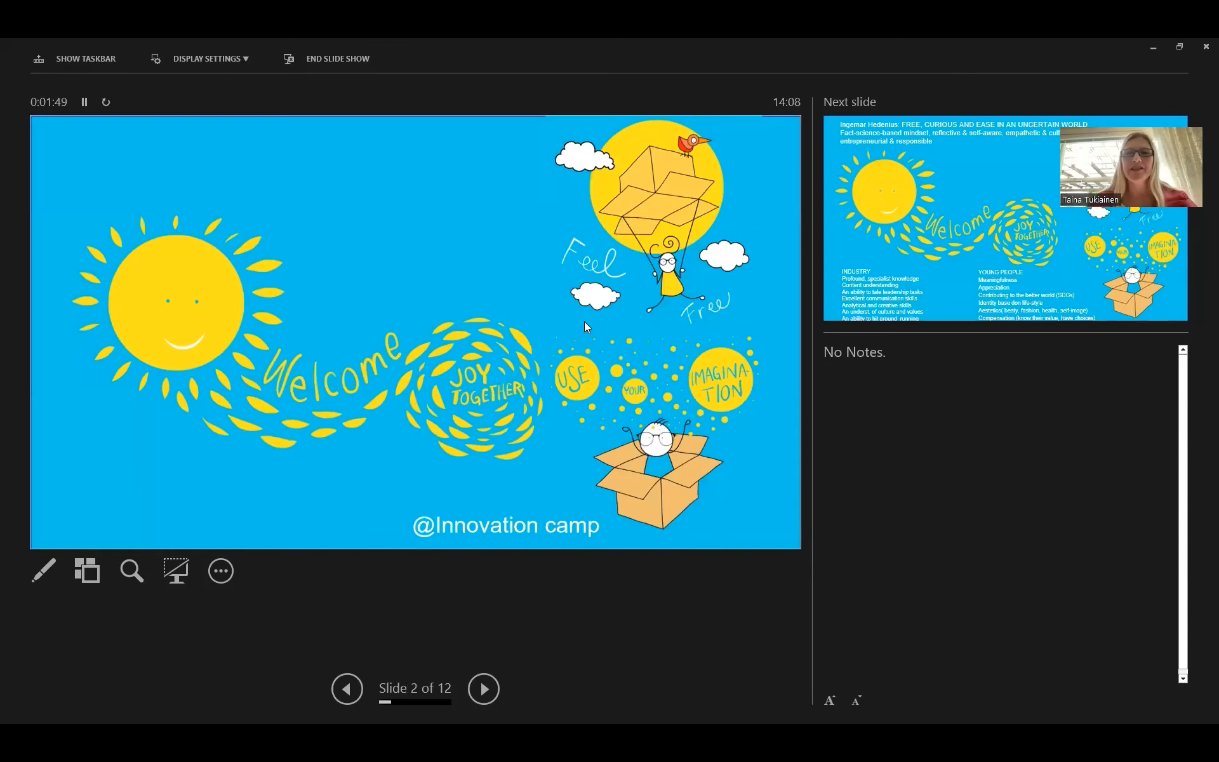
pyautogui.click(346, 688)
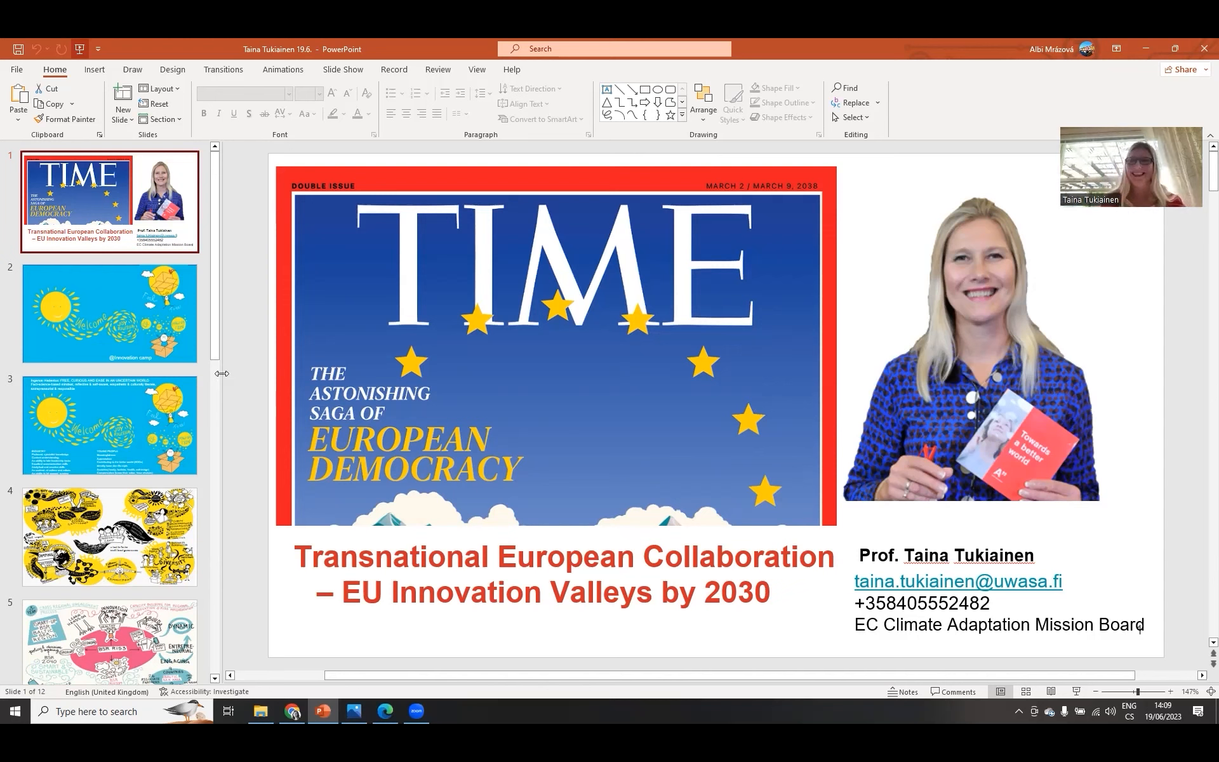
pyautogui.moveTo(129, 330)
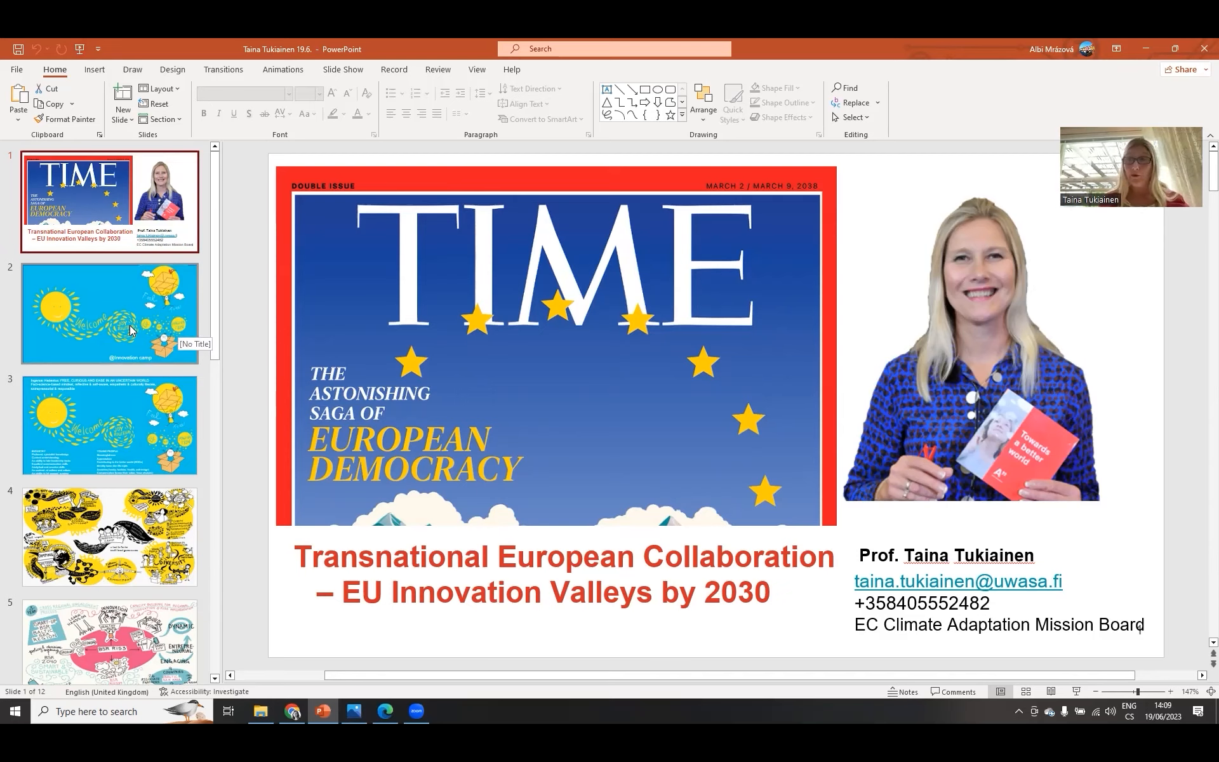
# Show slide 2, the Welcome slide, in the editing view
pyautogui.click(129, 330)
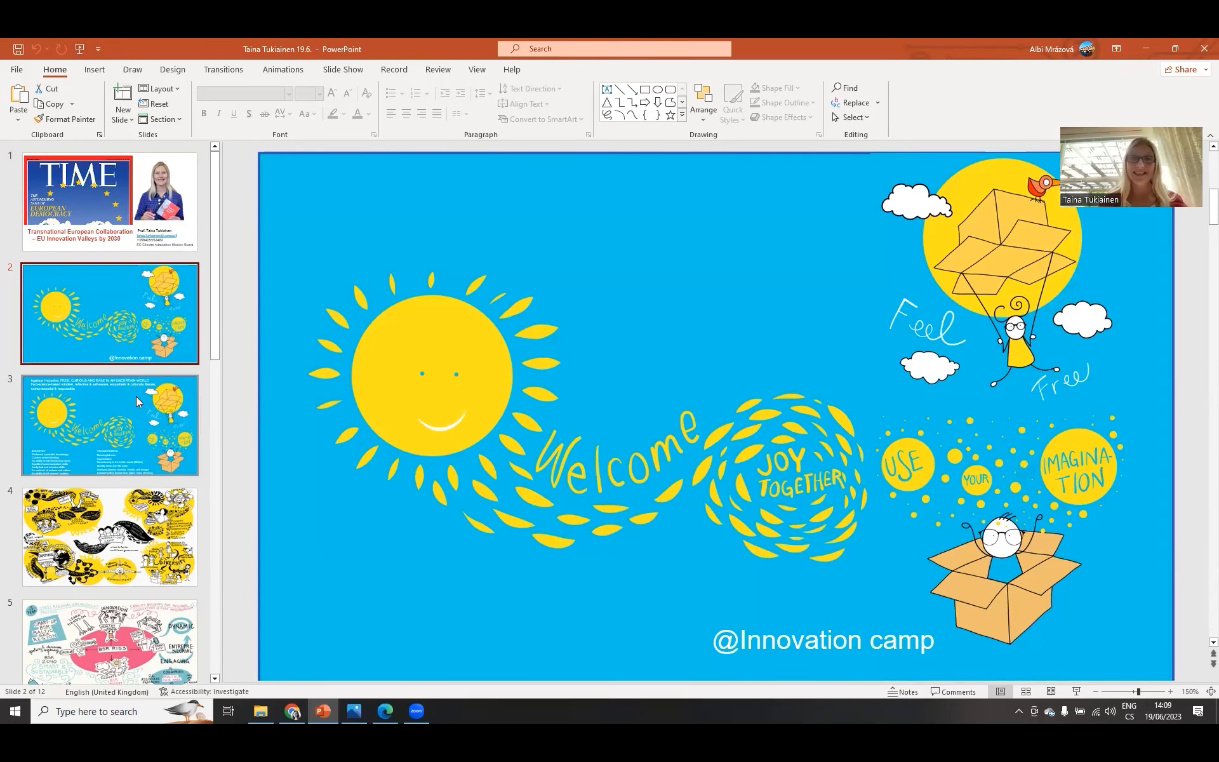
pyautogui.moveTo(138, 401)
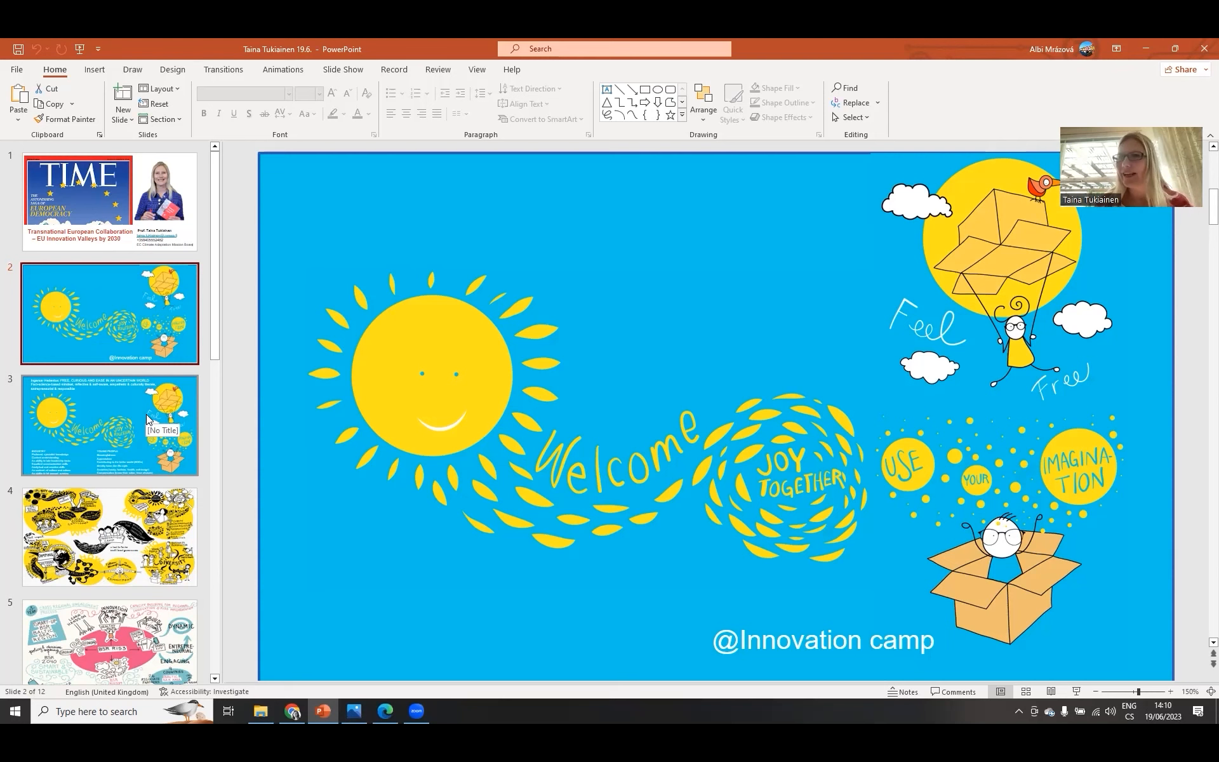
# Show slide 3 with the INDUSTRY and YOUNG PEOPLE lists, then move to slide 4
pyautogui.click(109, 424)
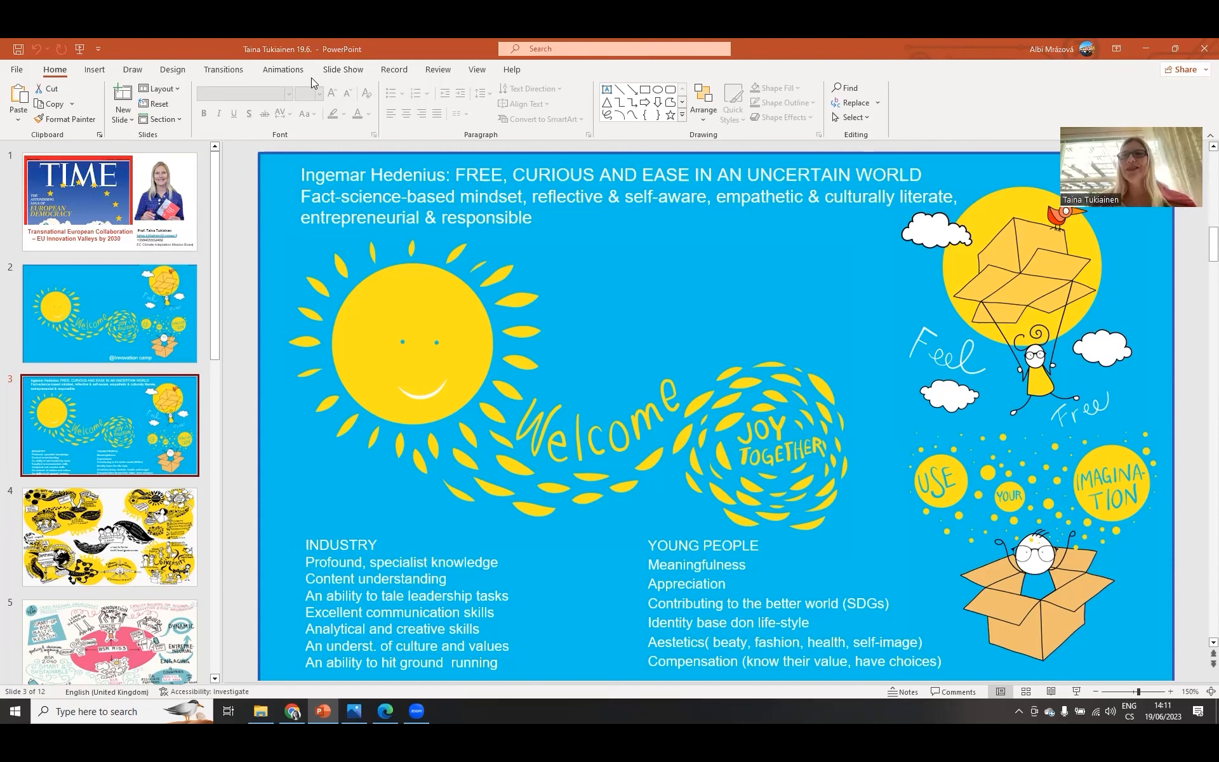
pyautogui.moveTo(594, 282)
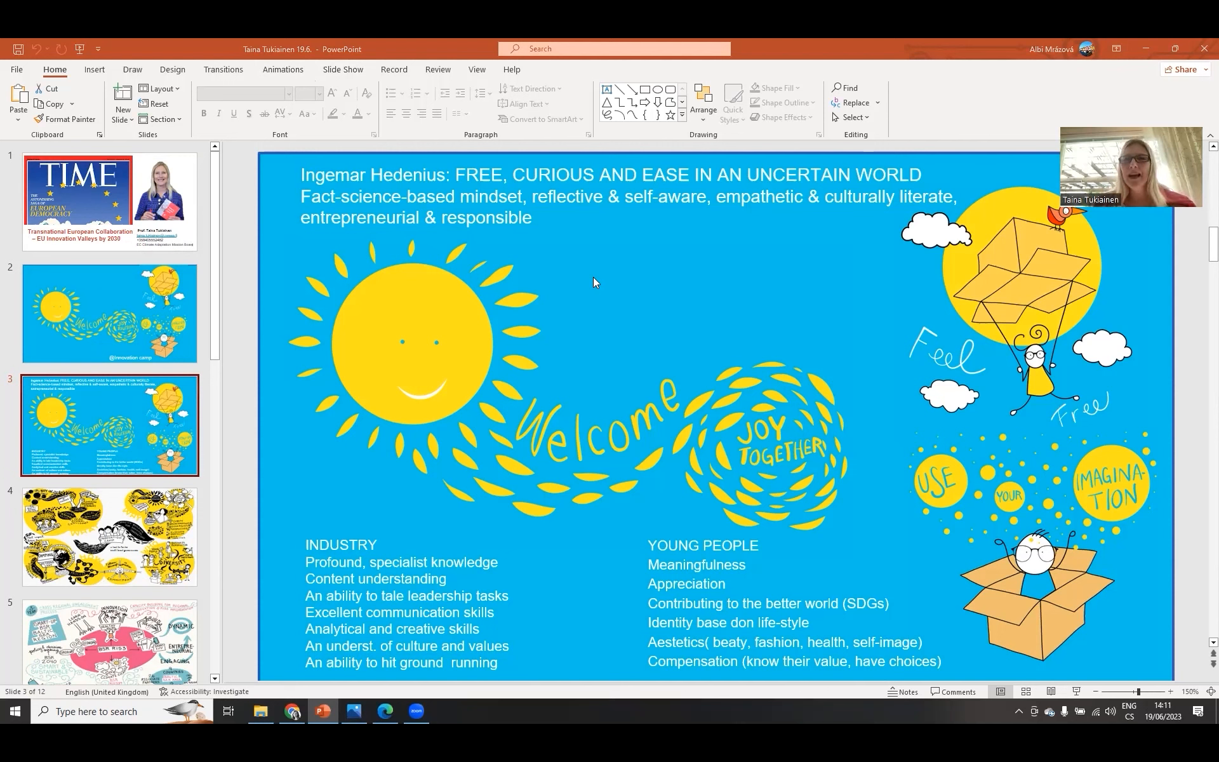
pyautogui.moveTo(107, 512)
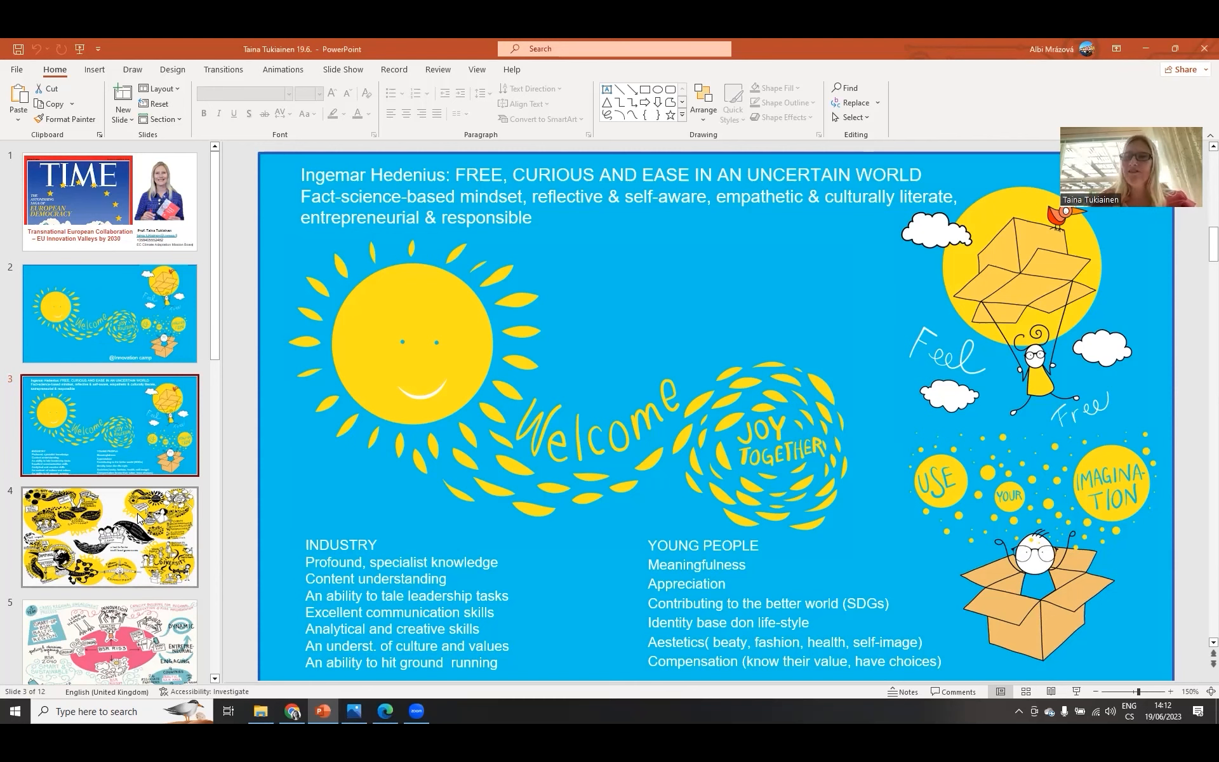
pyautogui.click(109, 536)
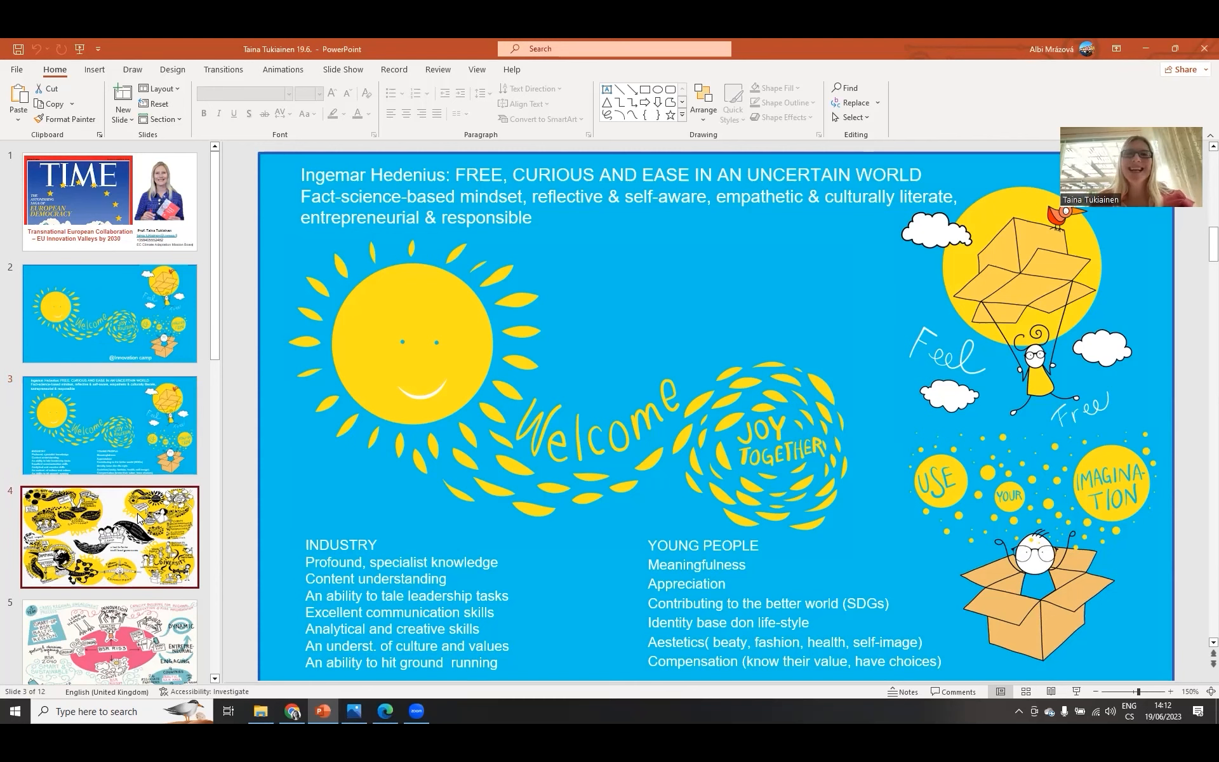
# Show slide 4, the Innovation Camp sketch, from the slide pane
pyautogui.click(109, 537)
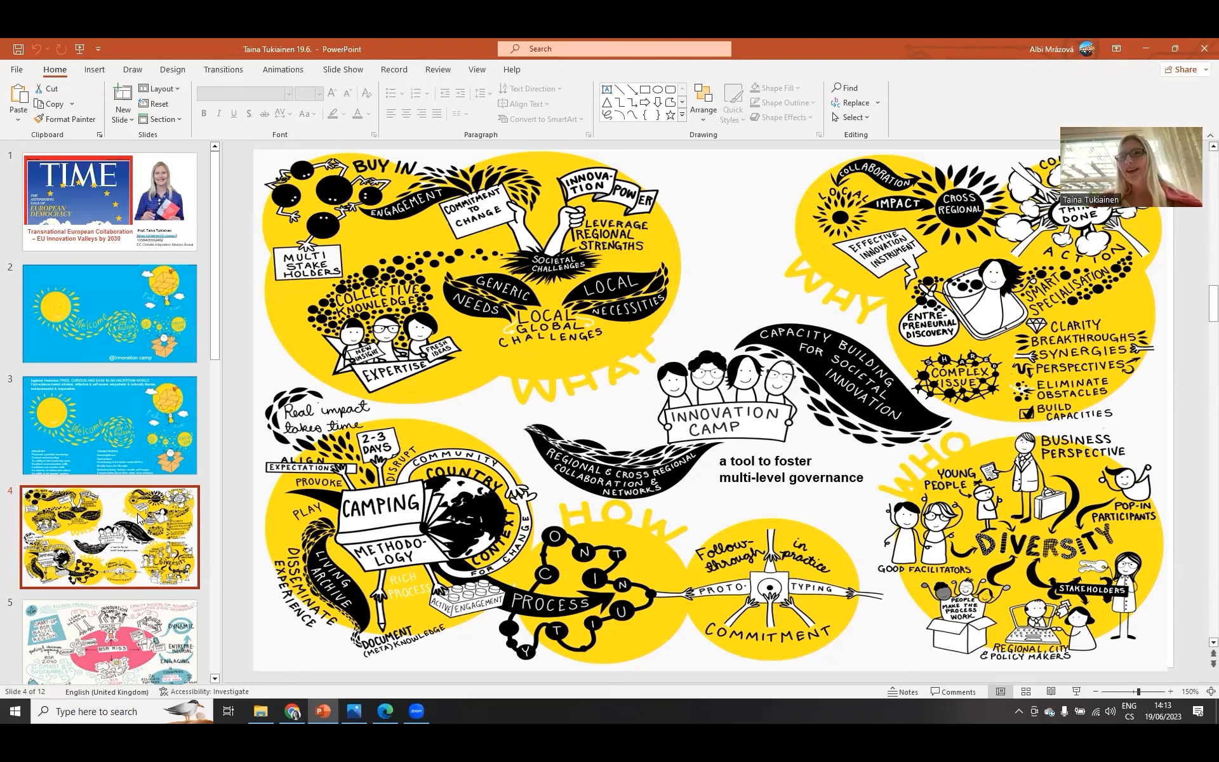
pyautogui.moveTo(105, 632)
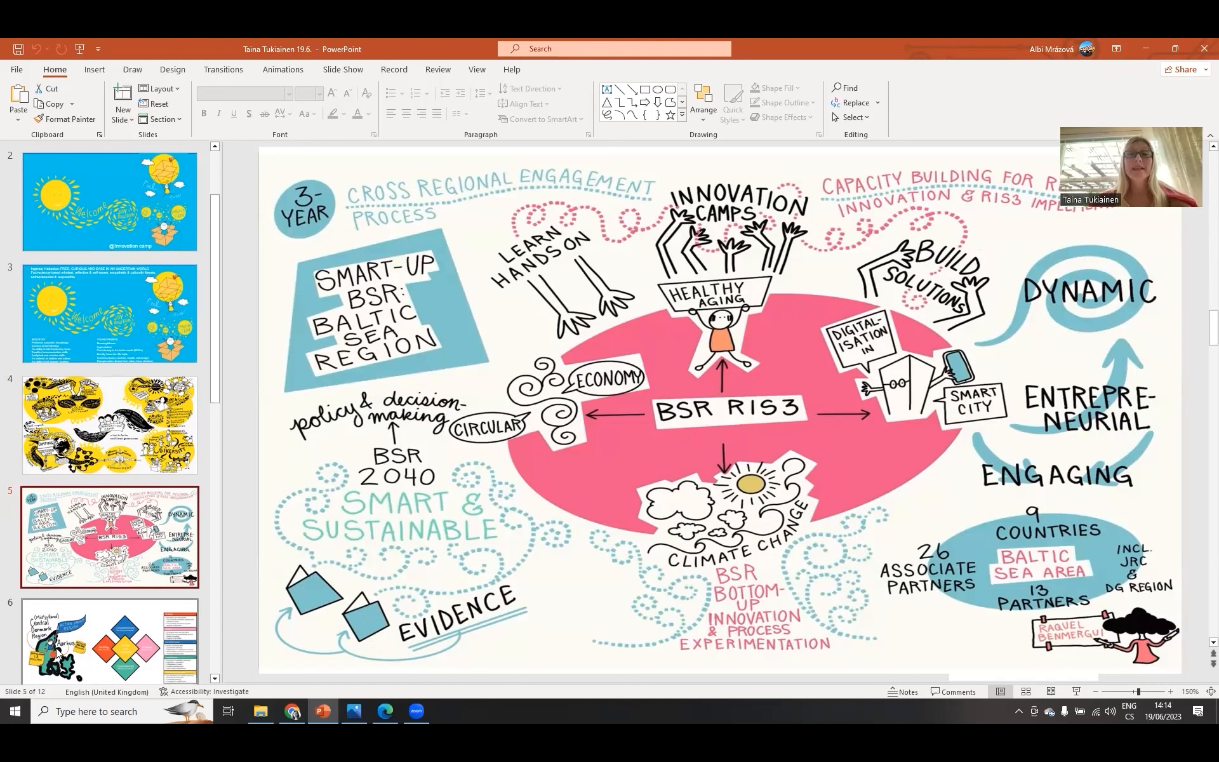
pyautogui.moveTo(111, 628)
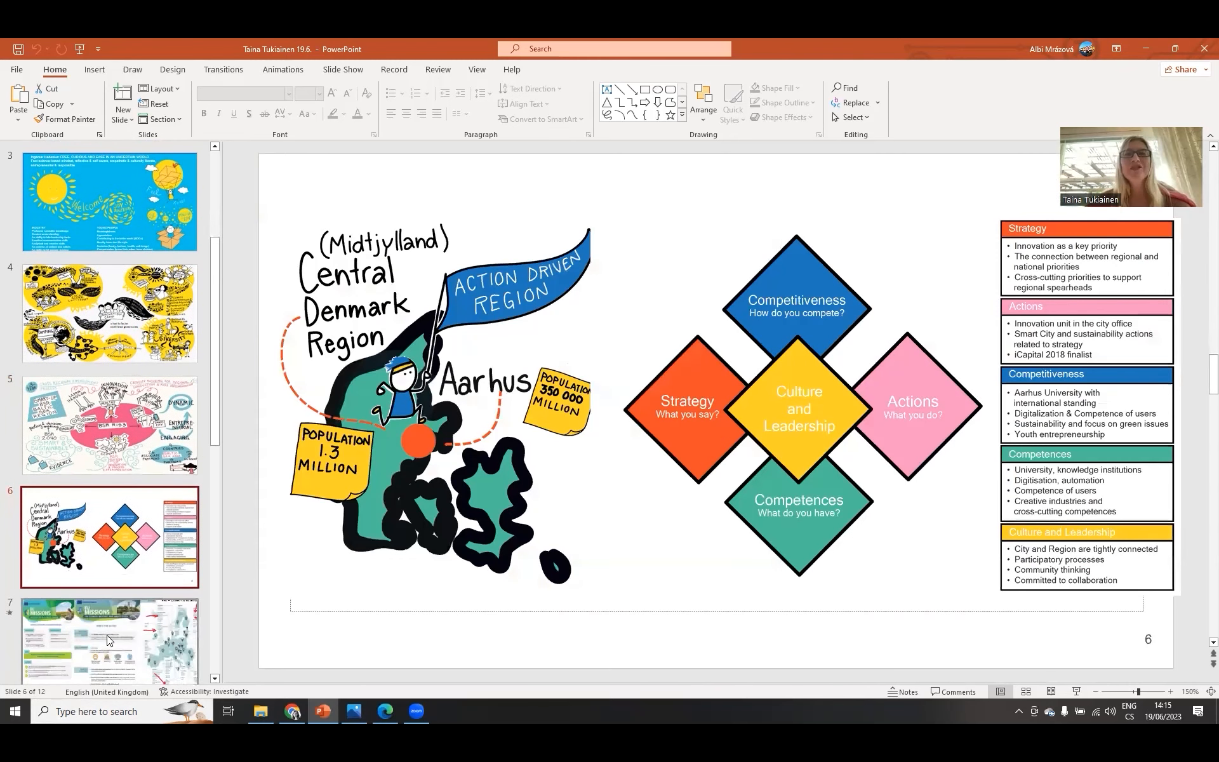
pyautogui.moveTo(112, 646)
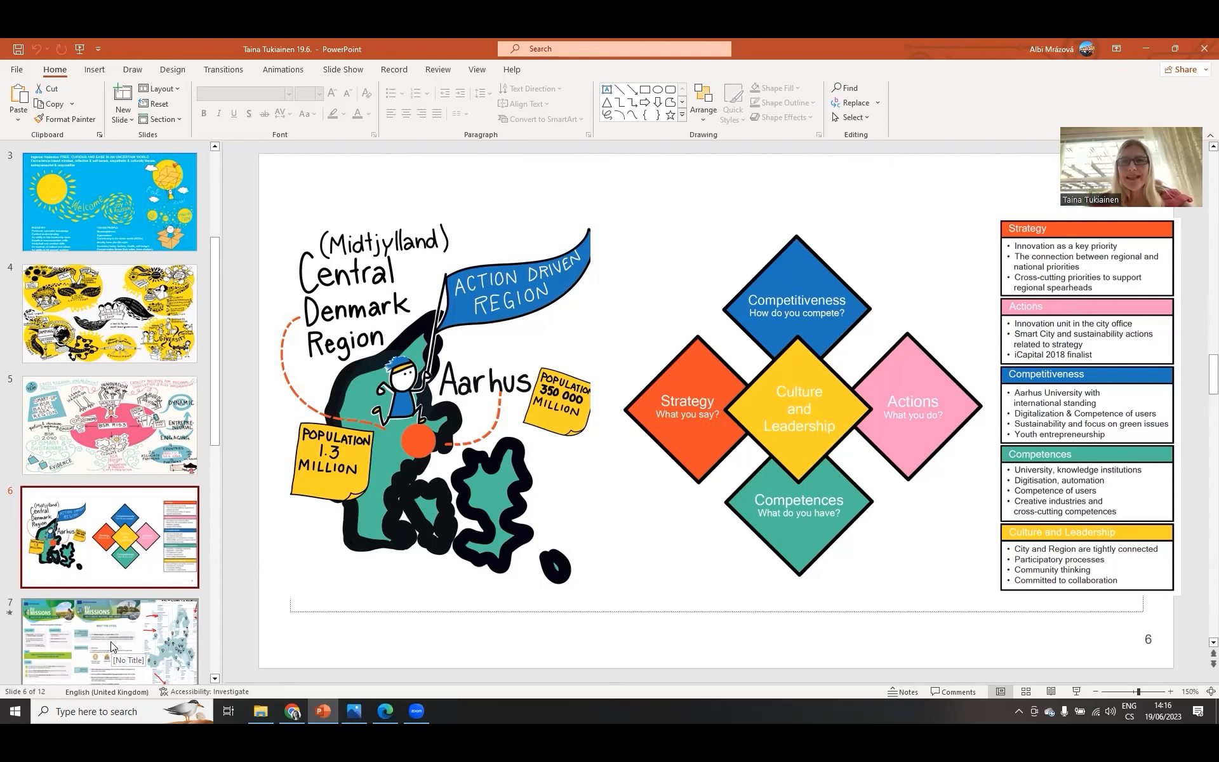
pyautogui.moveTo(73, 640)
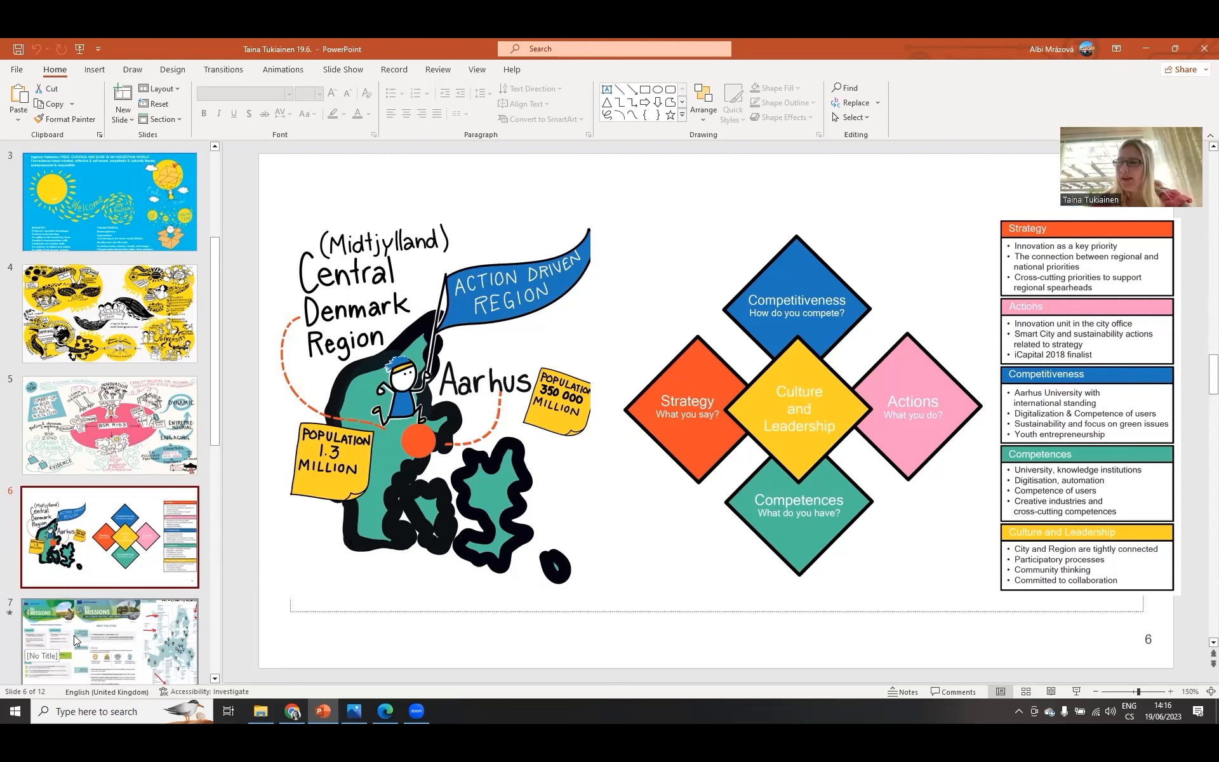
pyautogui.moveTo(93, 644)
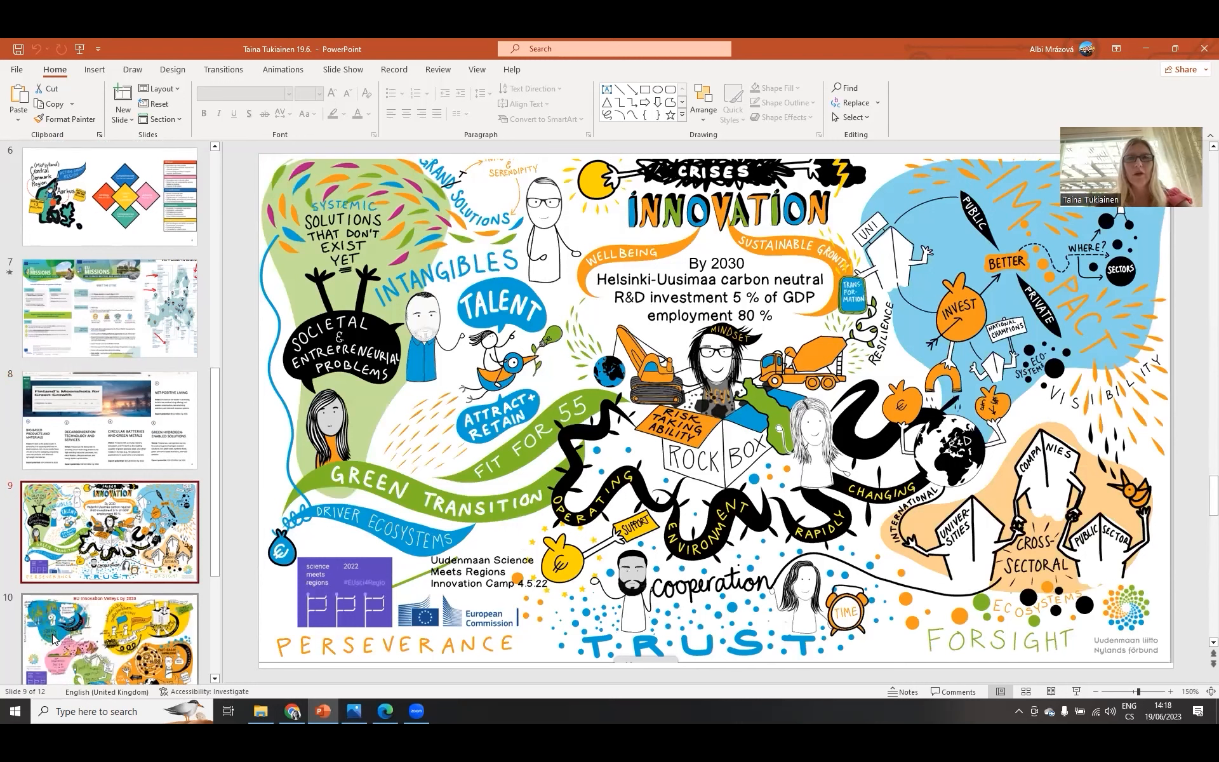
pyautogui.moveTo(135, 630)
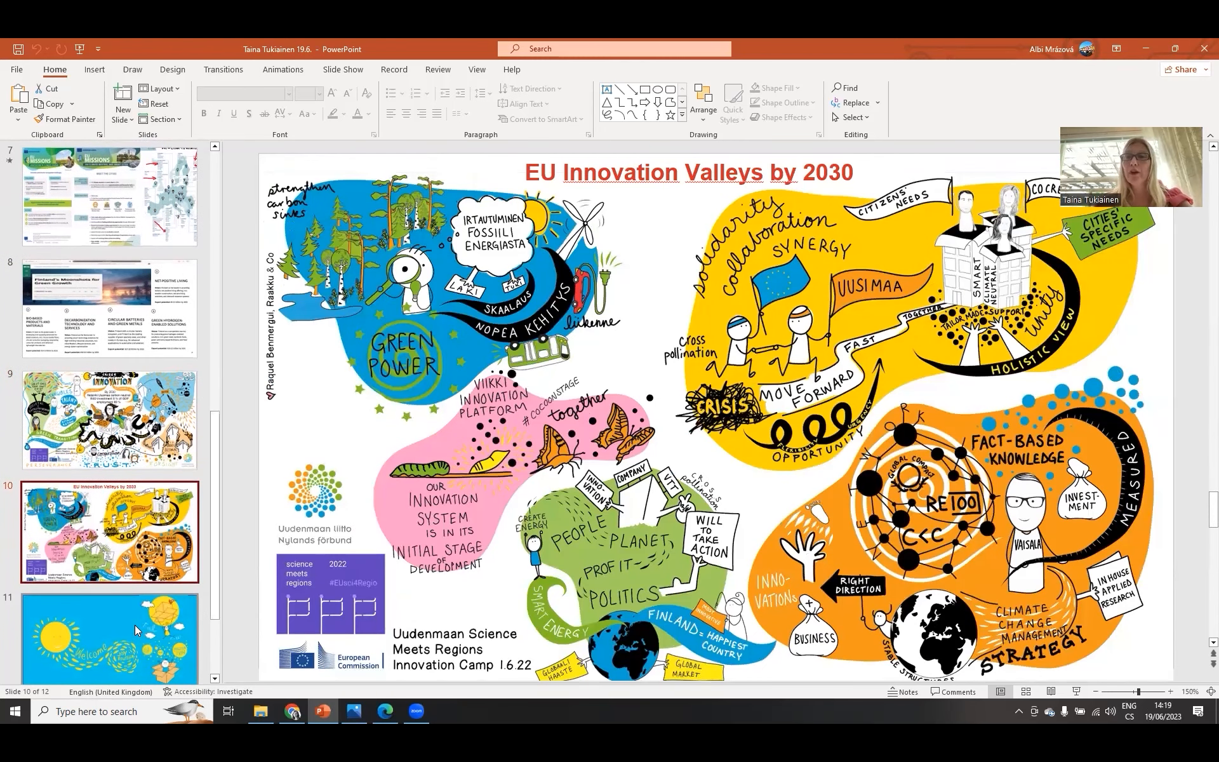
pyautogui.moveTo(70, 554)
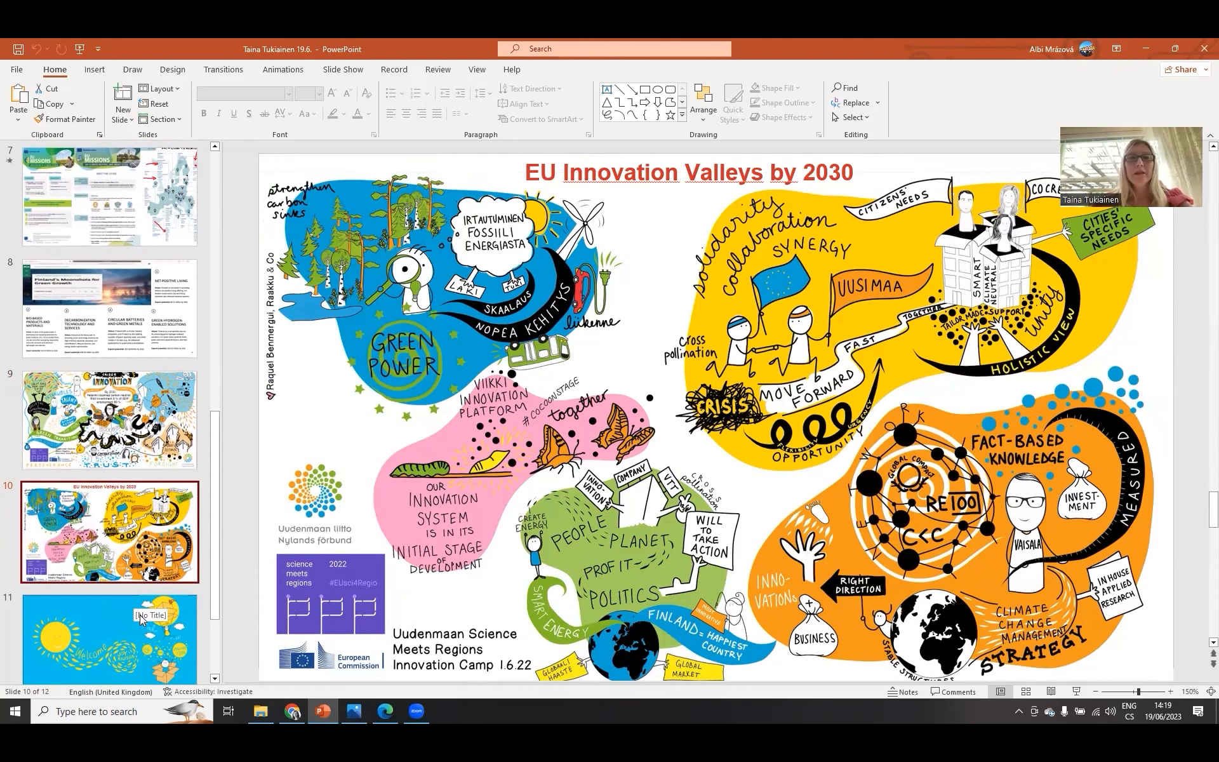
pyautogui.moveTo(122, 645)
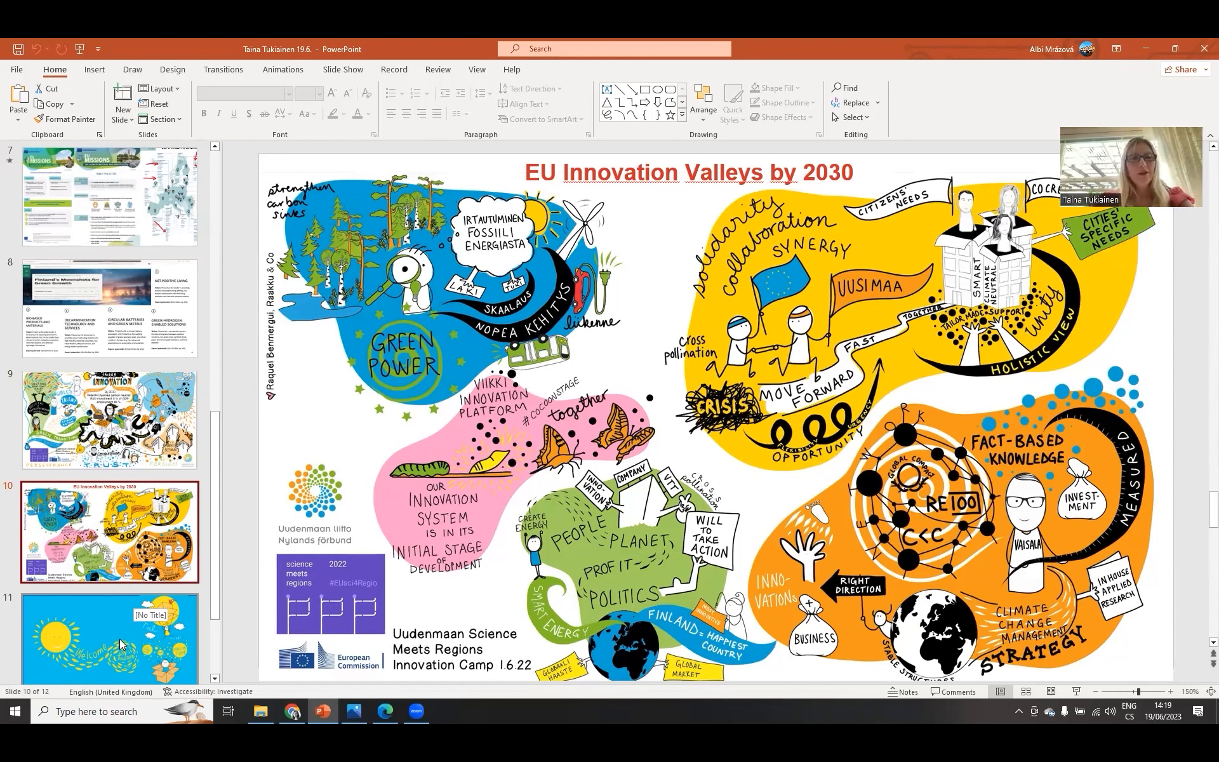
# Scroll the slide pane down toward the EU Innovation Valleys by 2030 slide
pyautogui.scroll(-3)
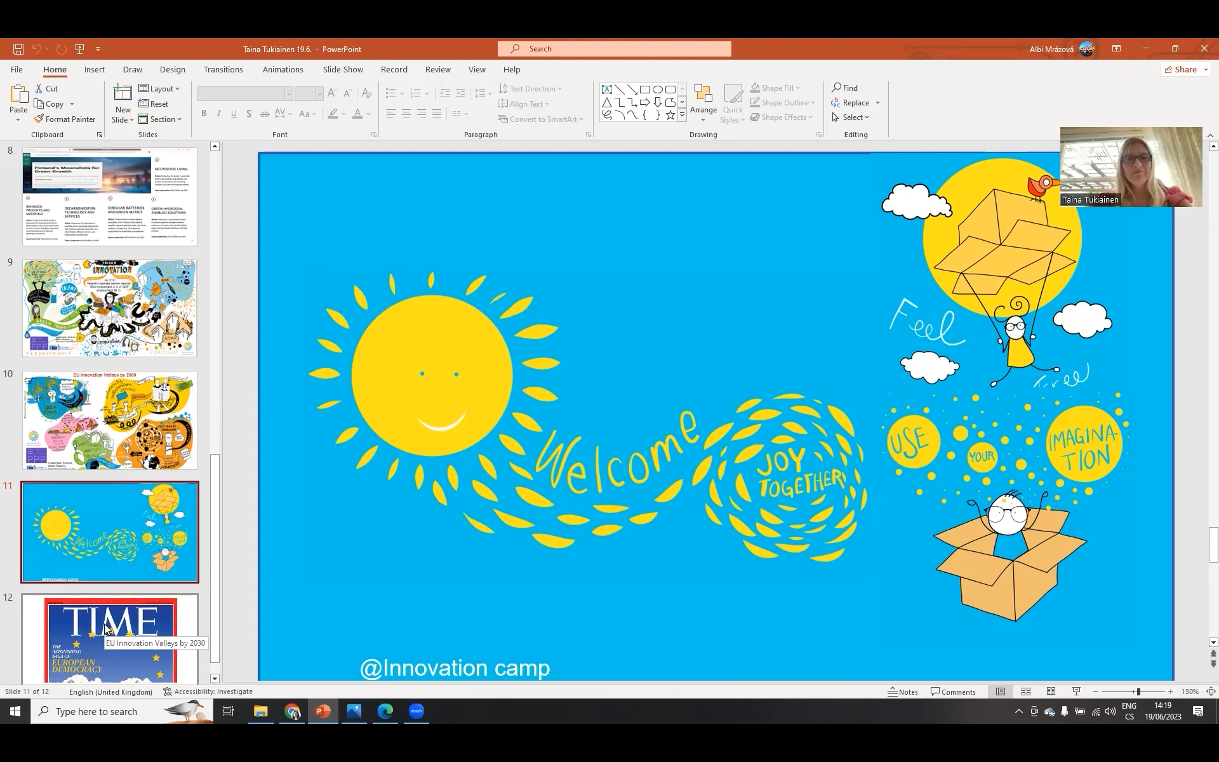
# Show slide 12, the closing TIME cover slide captioned EU Innovation Valleys by 2030
pyautogui.click(108, 630)
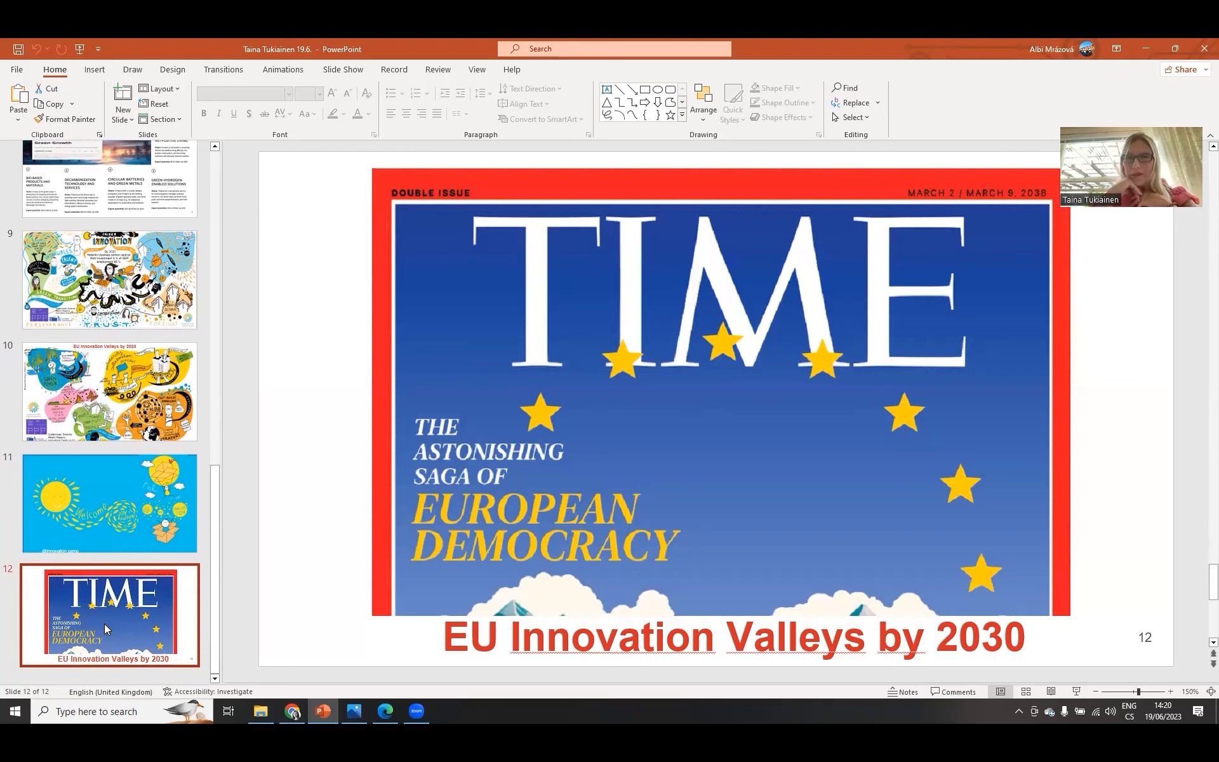
pyautogui.moveTo(236, 244)
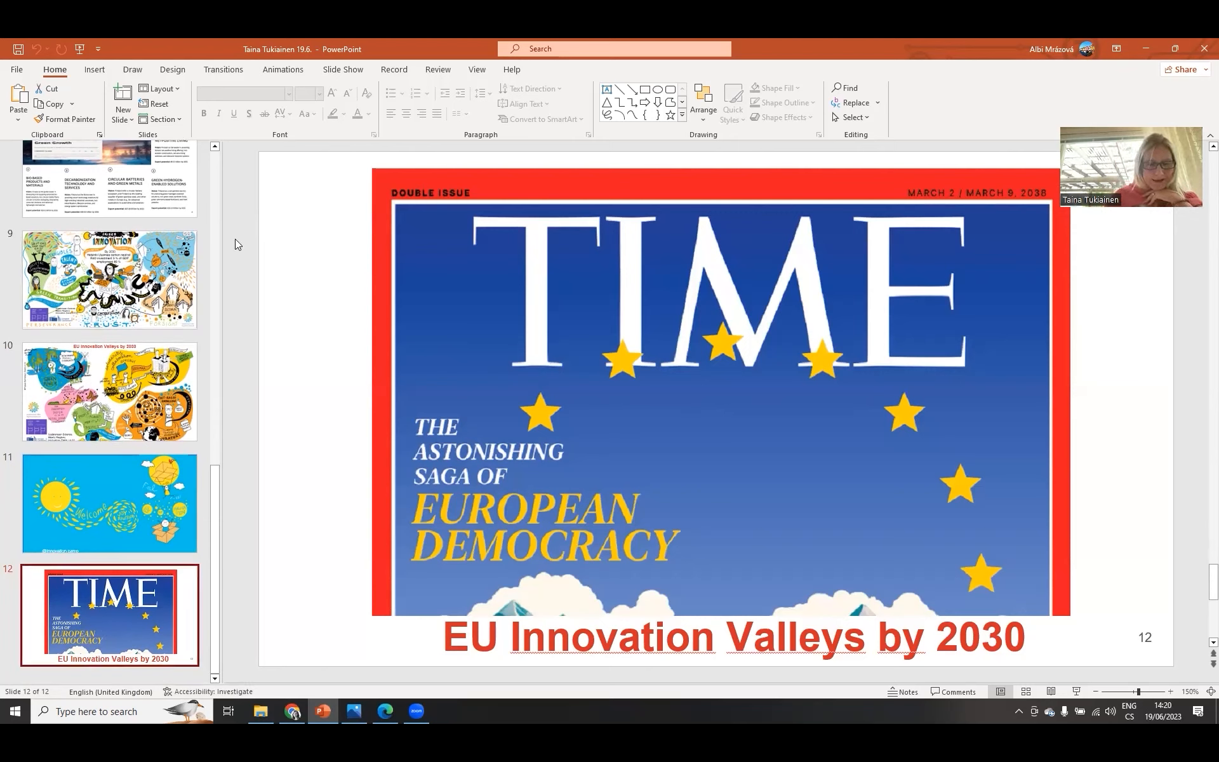